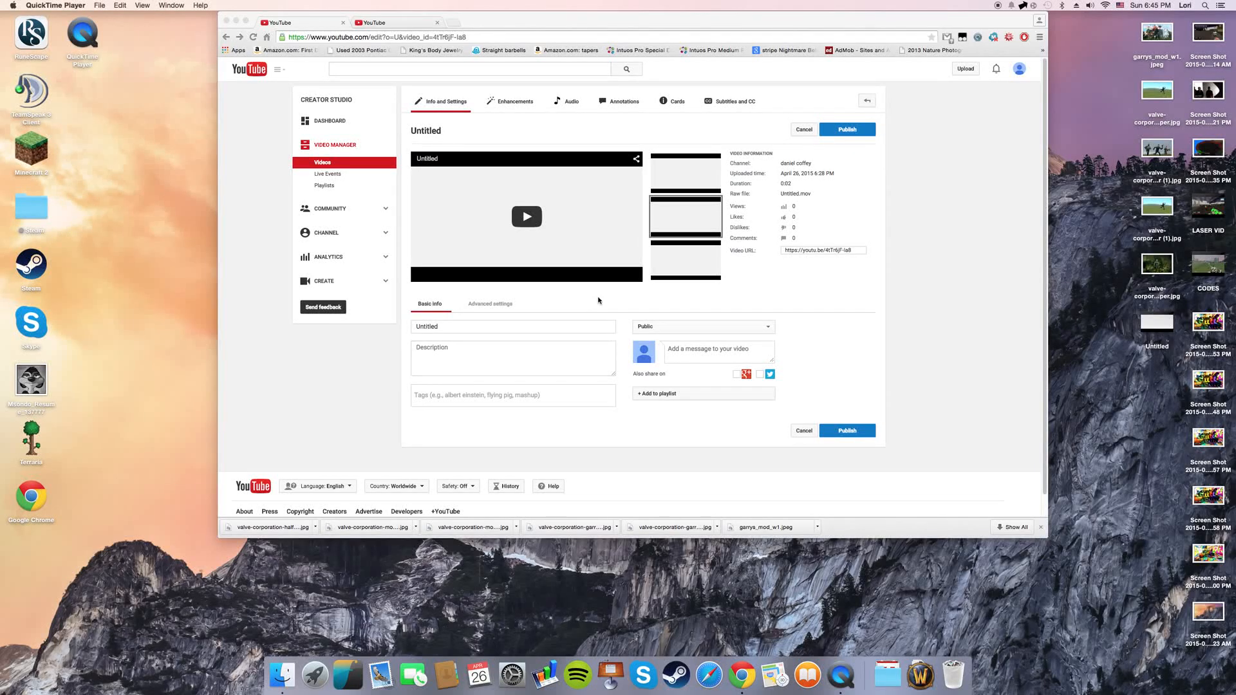
pyautogui.moveTo(620, 308)
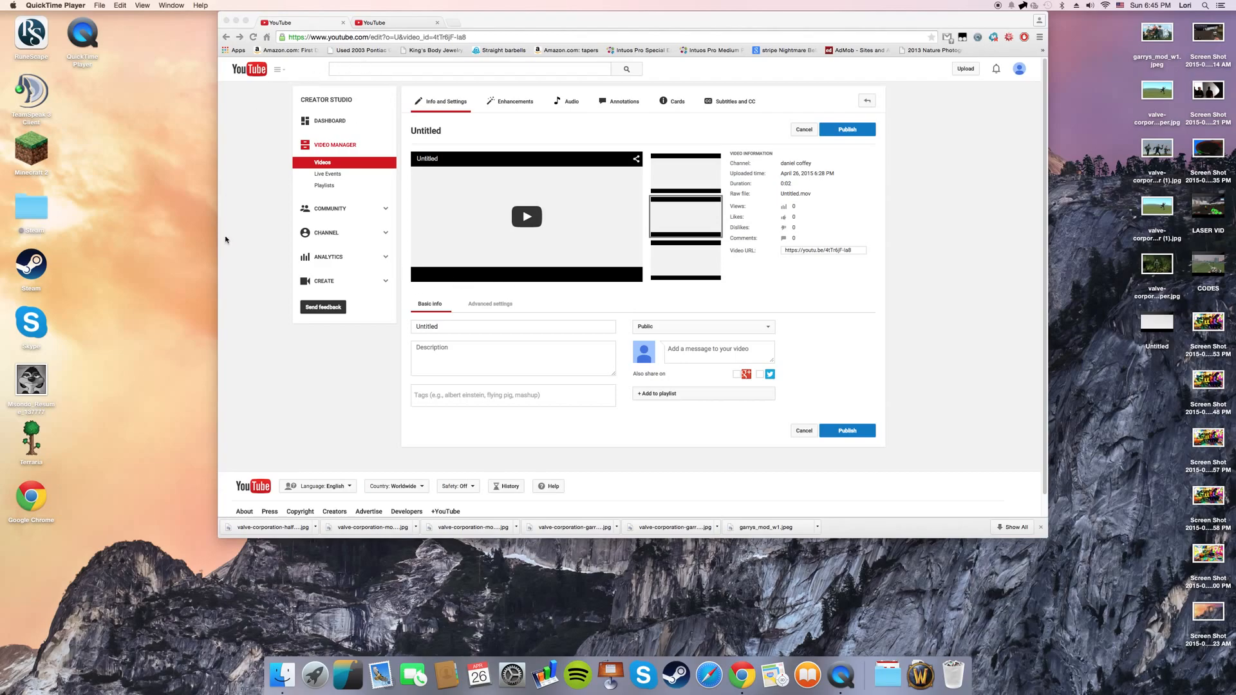
pyautogui.moveTo(670, 288)
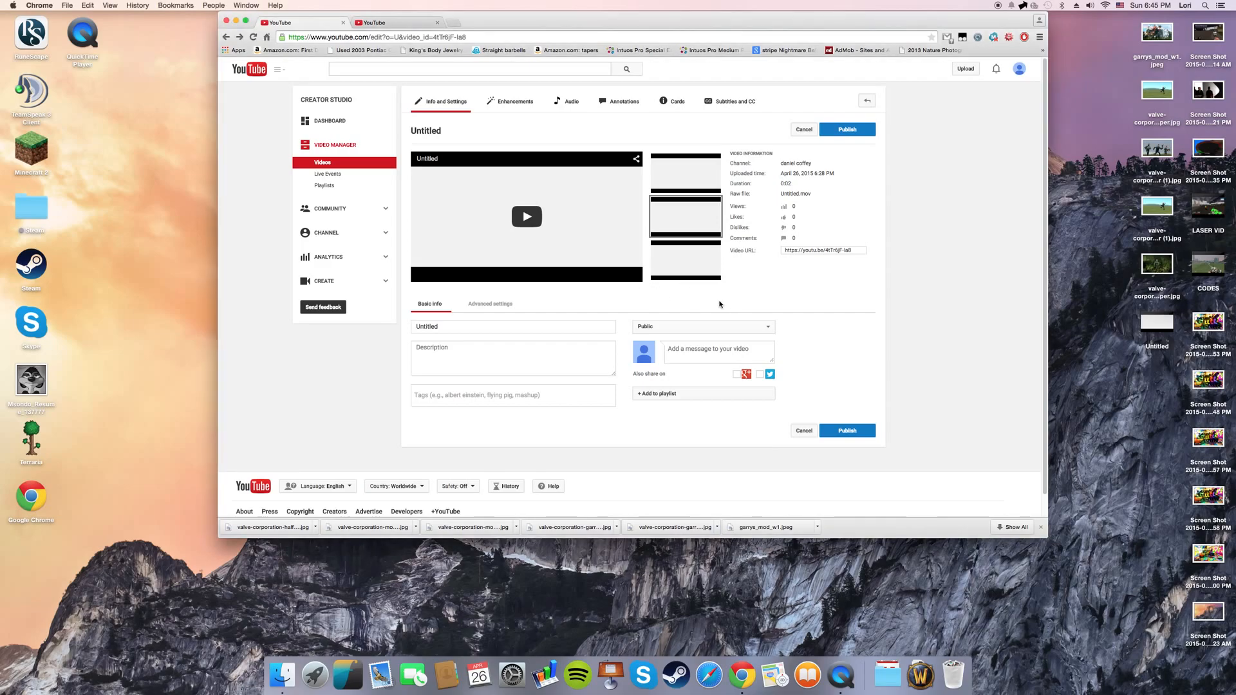
pyautogui.moveTo(650, 289)
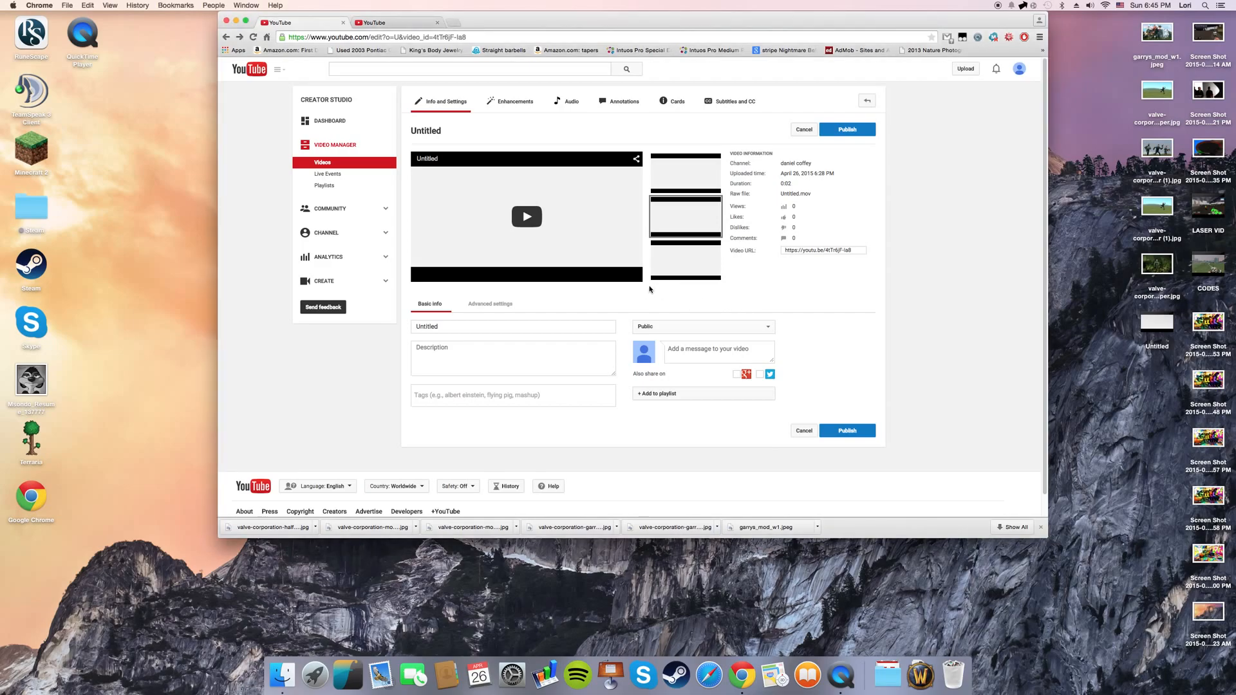
pyautogui.moveTo(712, 292)
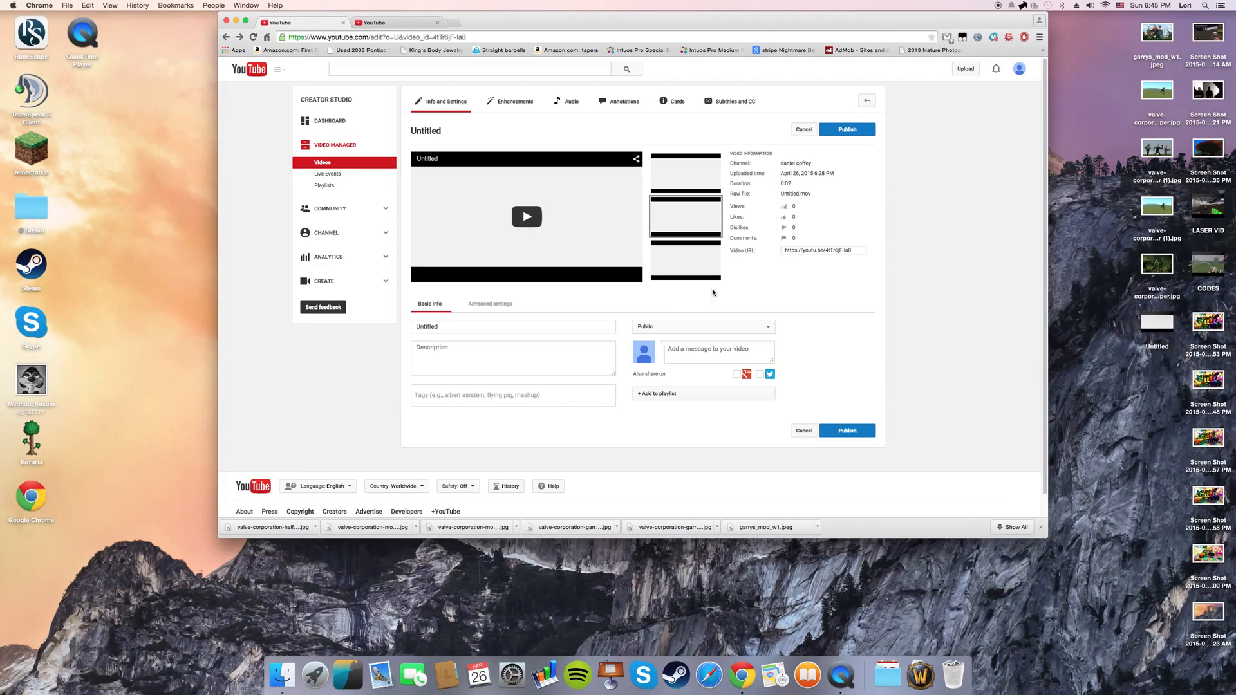
pyautogui.moveTo(719, 293)
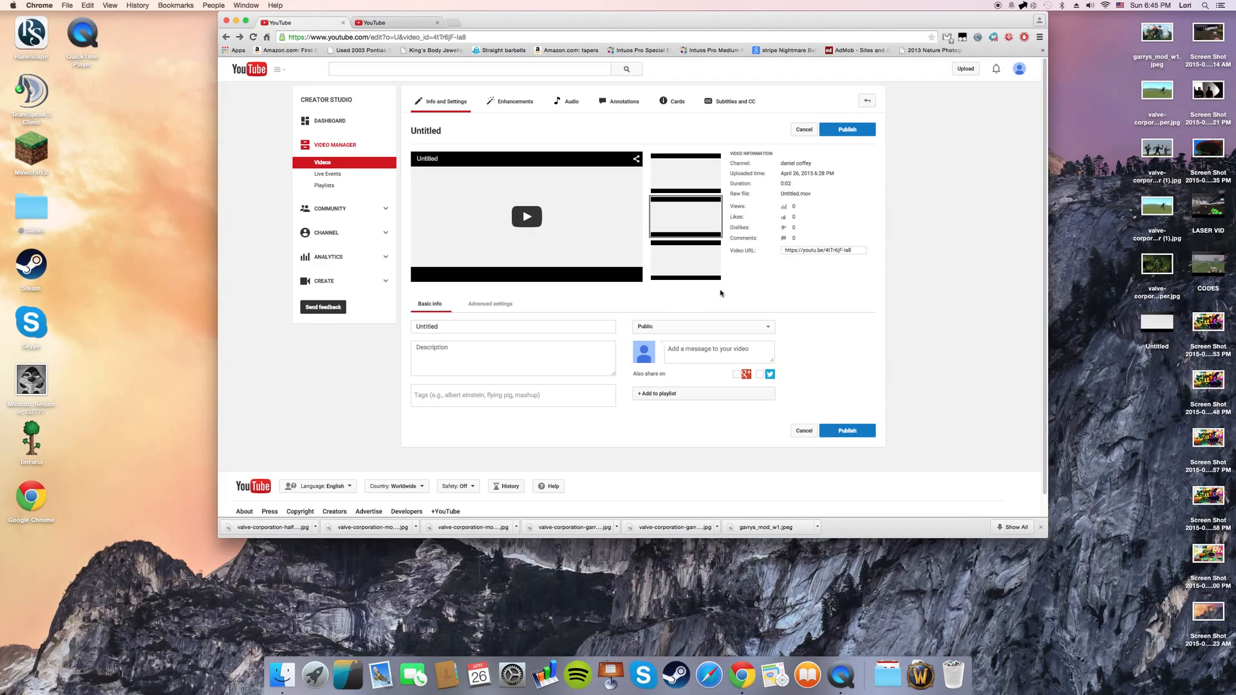
pyautogui.moveTo(712, 296)
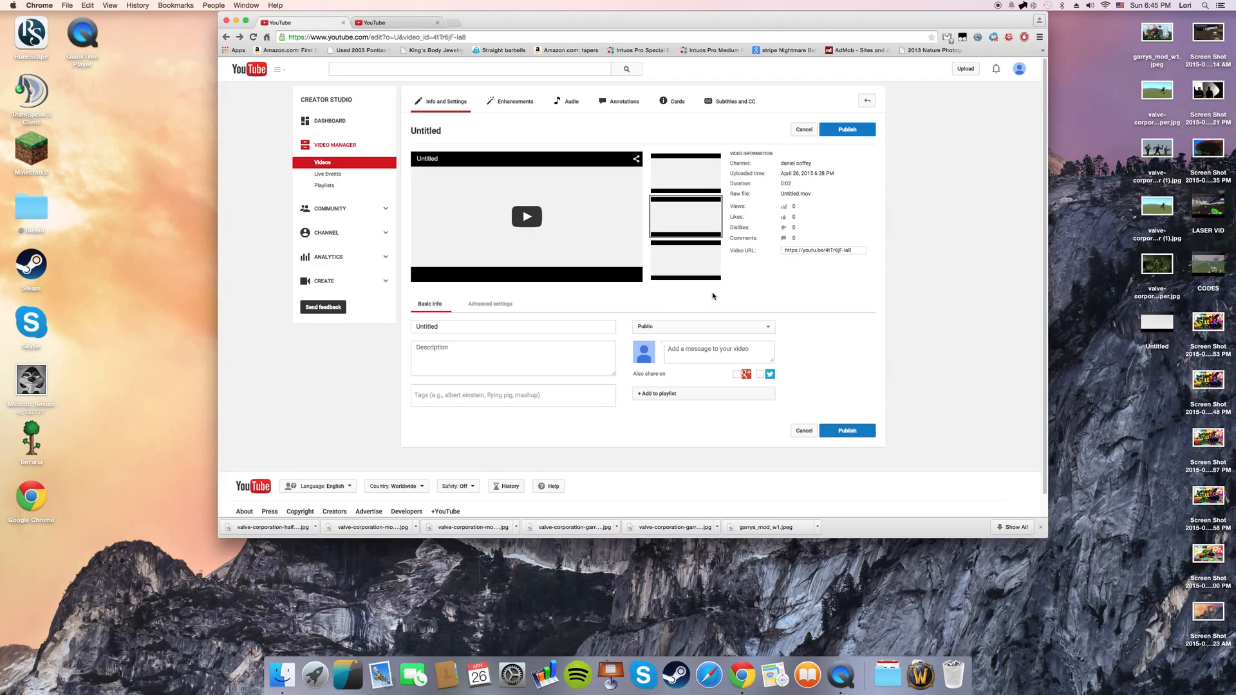
pyautogui.moveTo(719, 292)
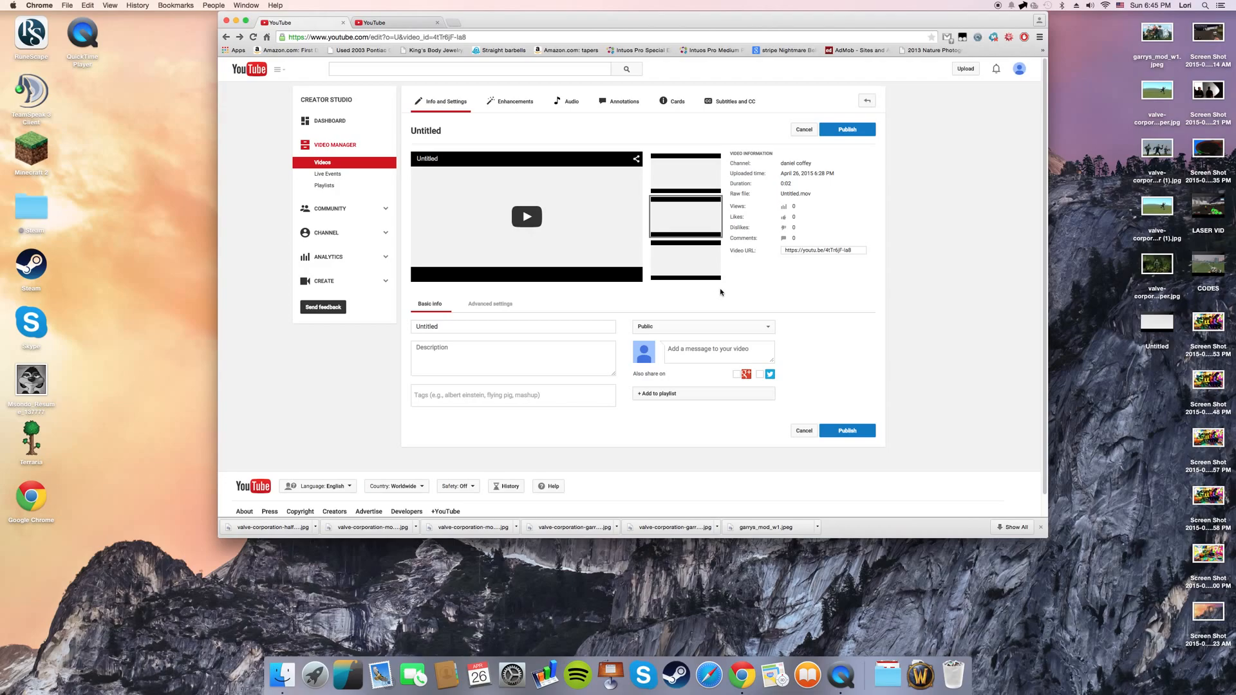
pyautogui.moveTo(654, 288)
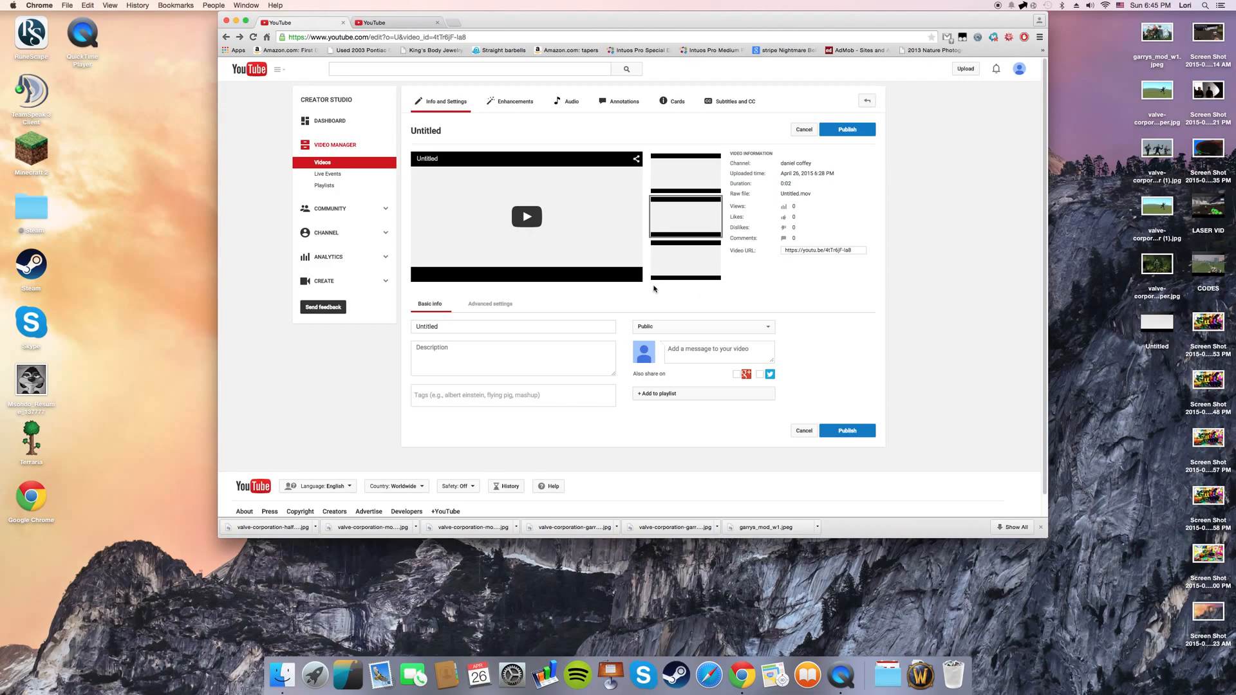
pyautogui.moveTo(719, 288)
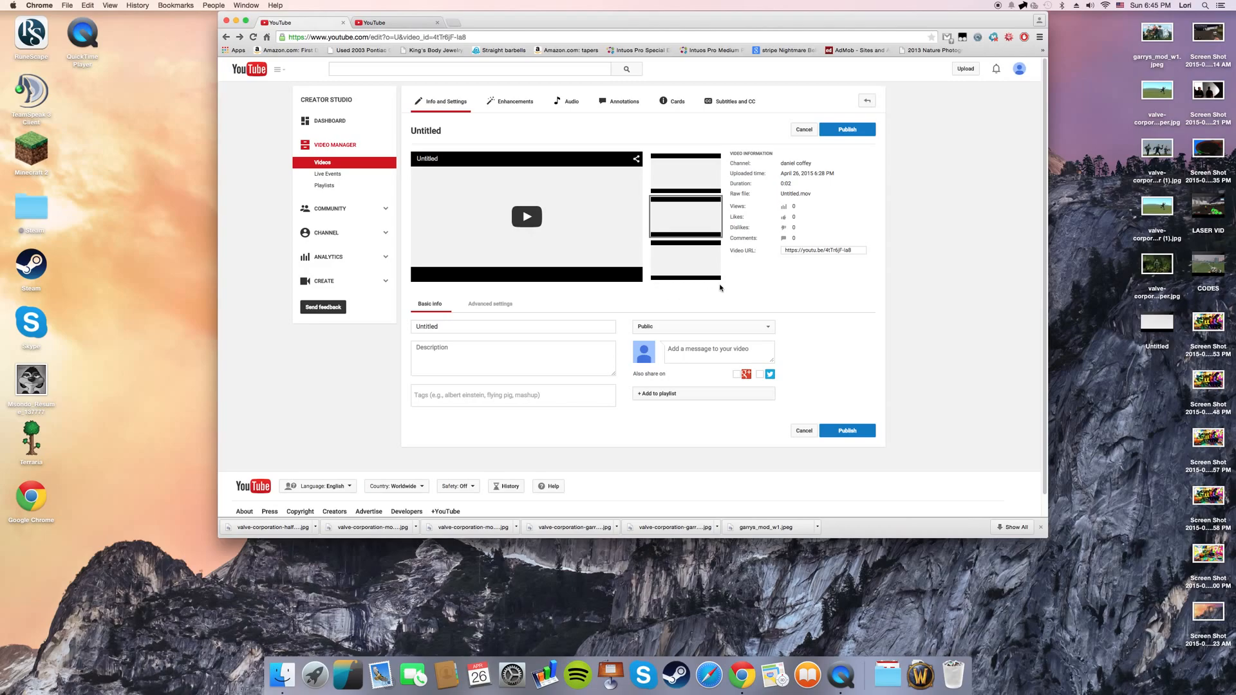
pyautogui.moveTo(710, 291)
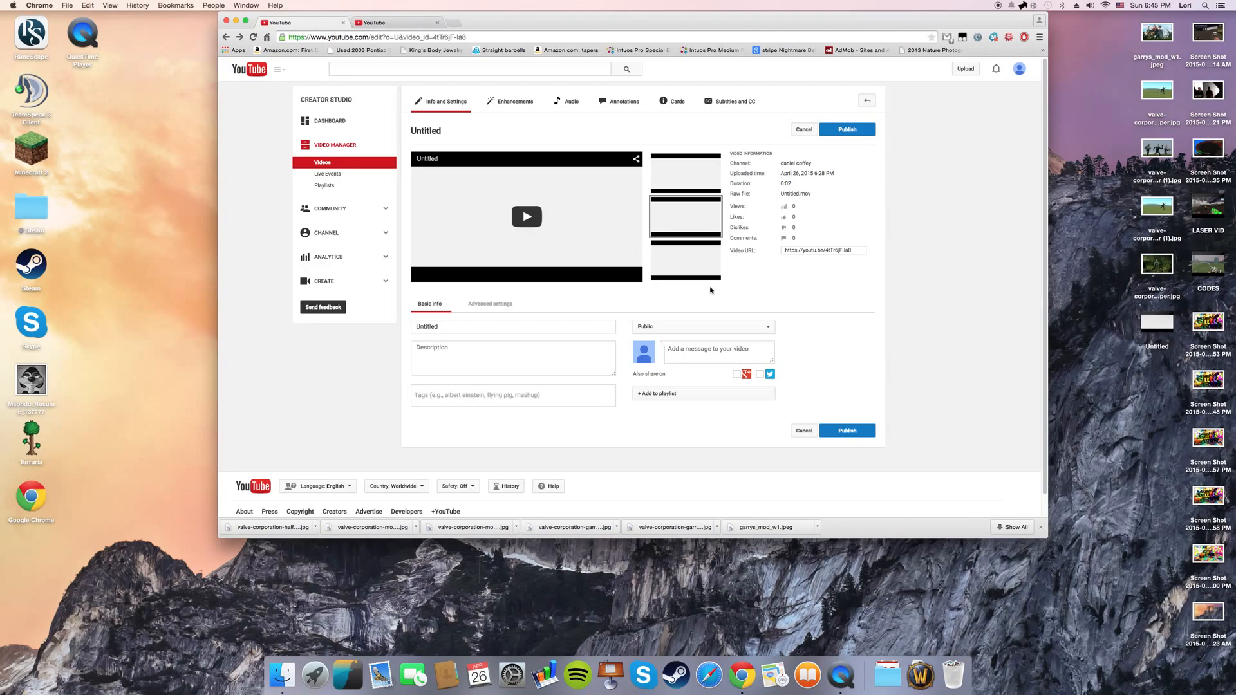
pyautogui.moveTo(669, 9)
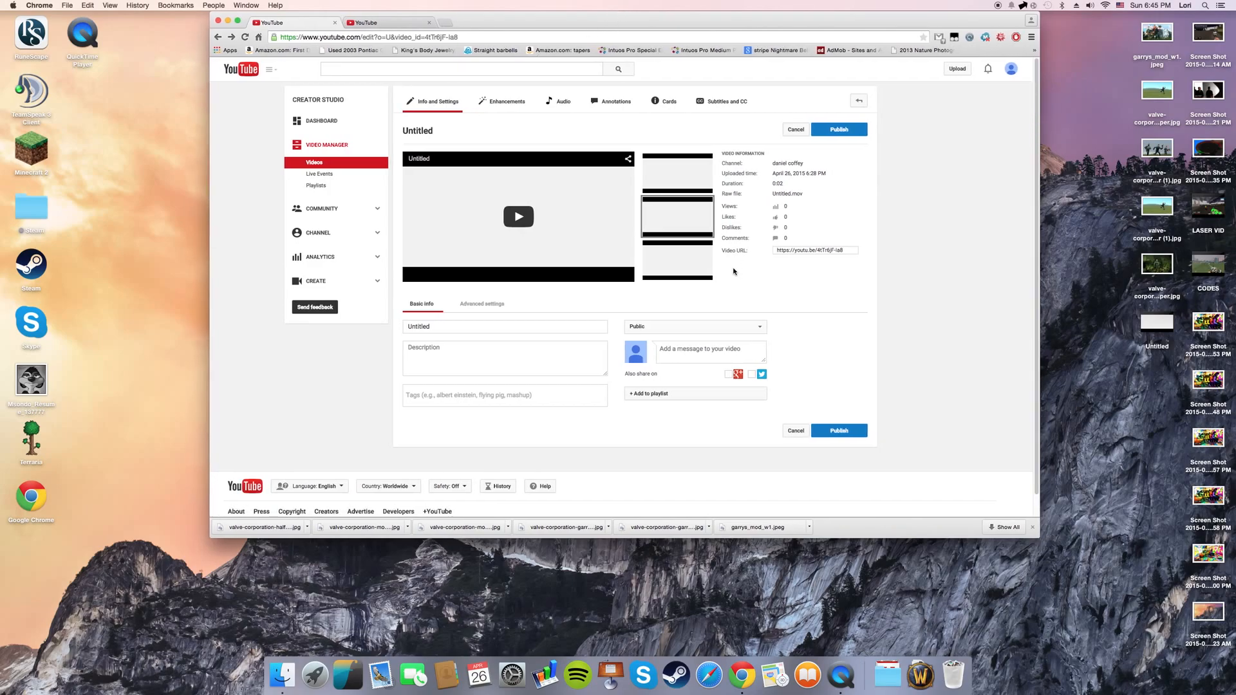
pyautogui.moveTo(923, 166)
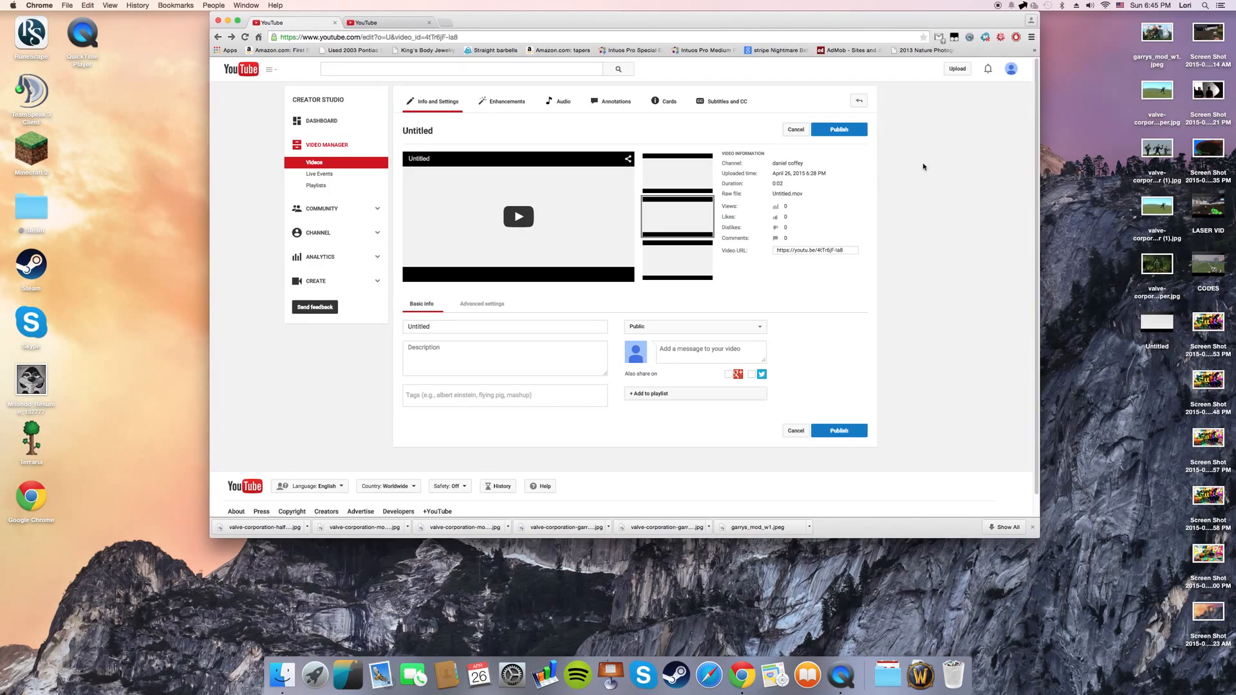
pyautogui.moveTo(642, 287)
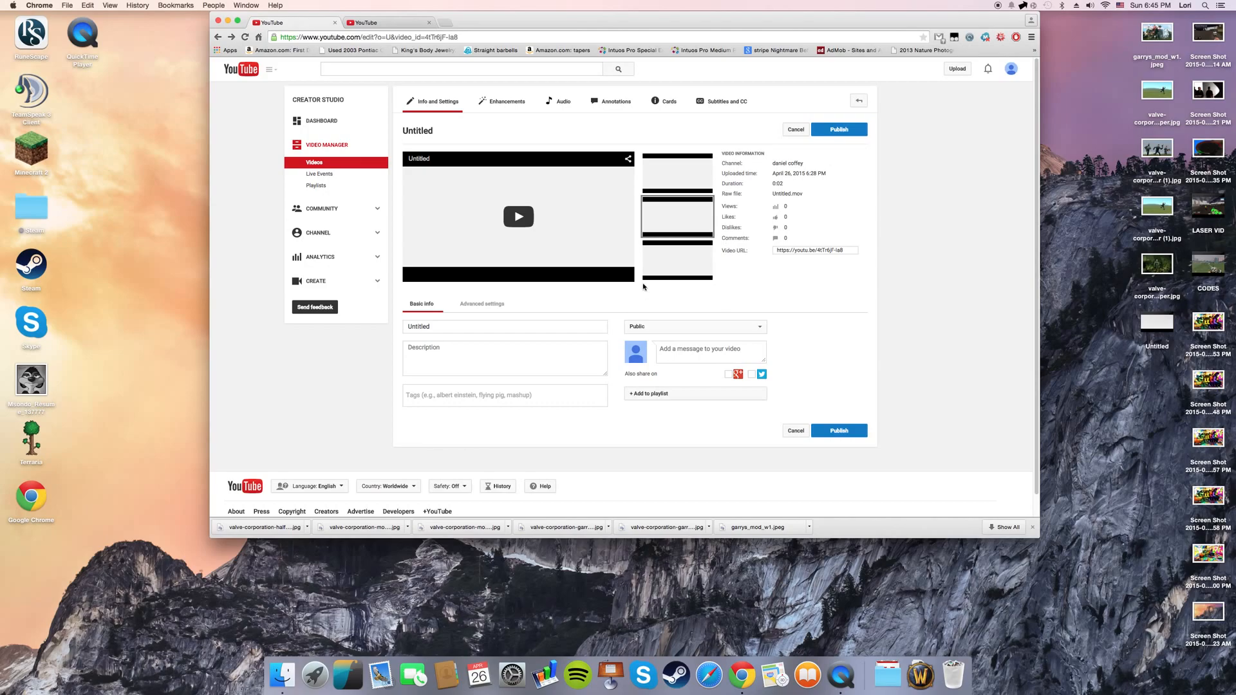
pyautogui.moveTo(679, 290)
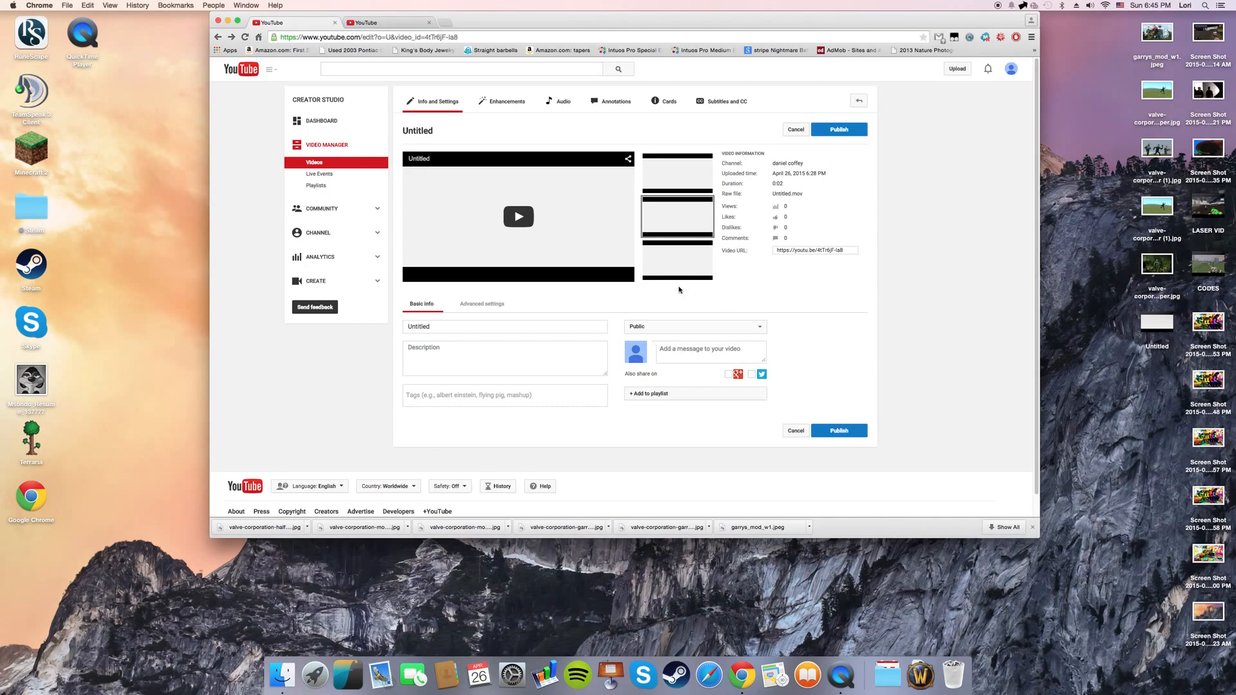
pyautogui.moveTo(710, 292)
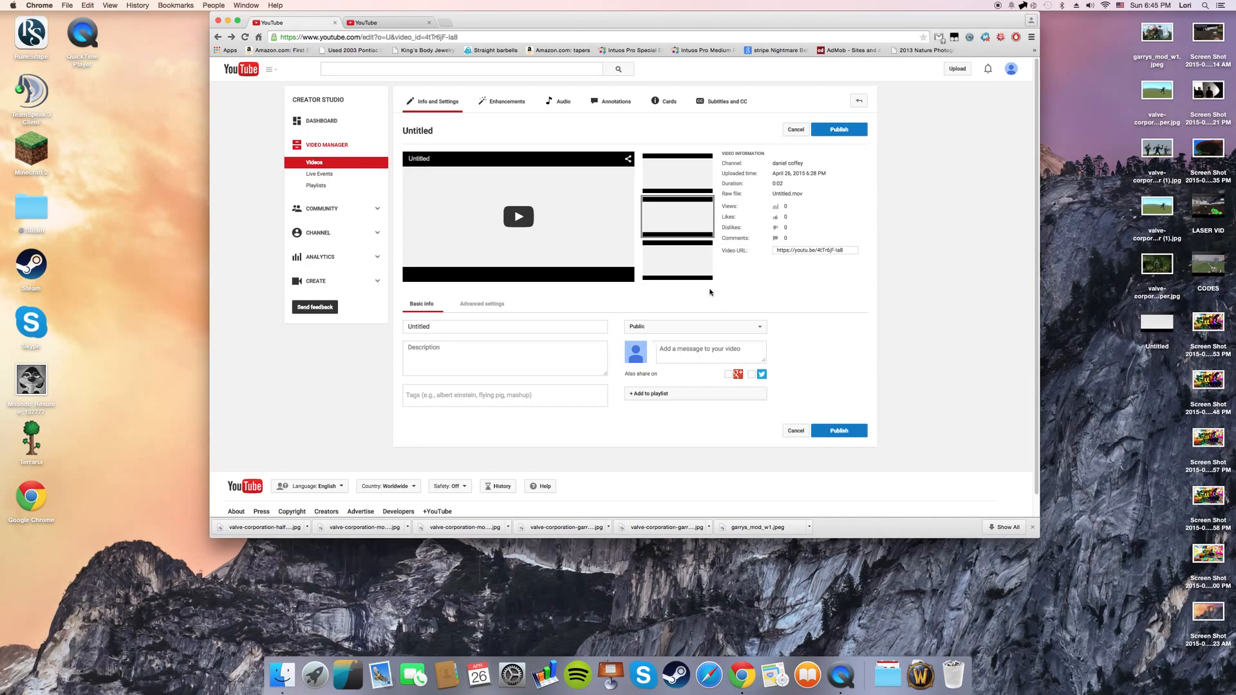
pyautogui.moveTo(703, 299)
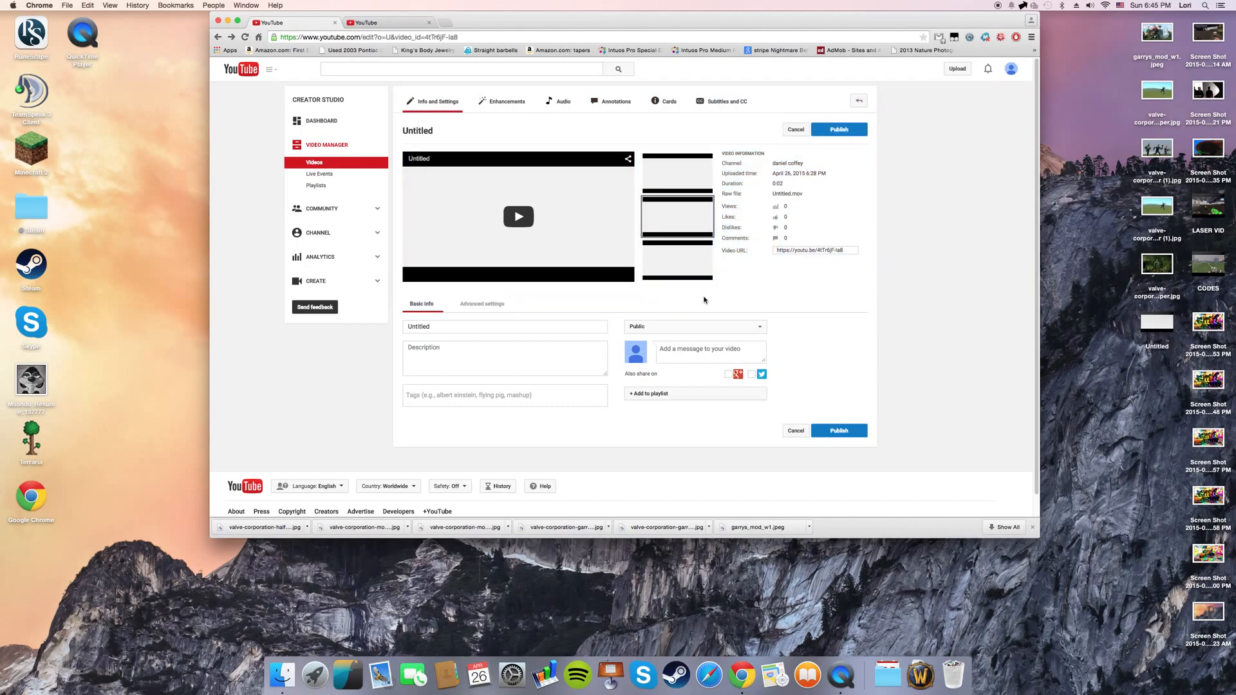
pyautogui.moveTo(646, 294)
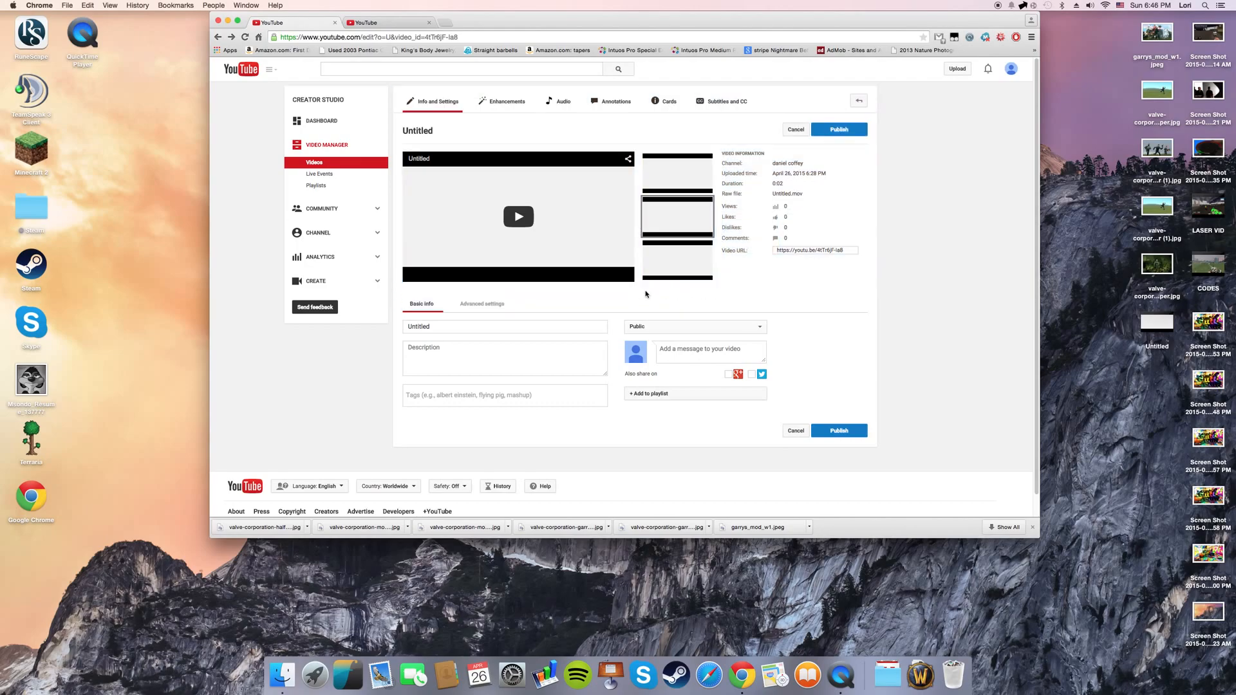
pyautogui.moveTo(983, 61)
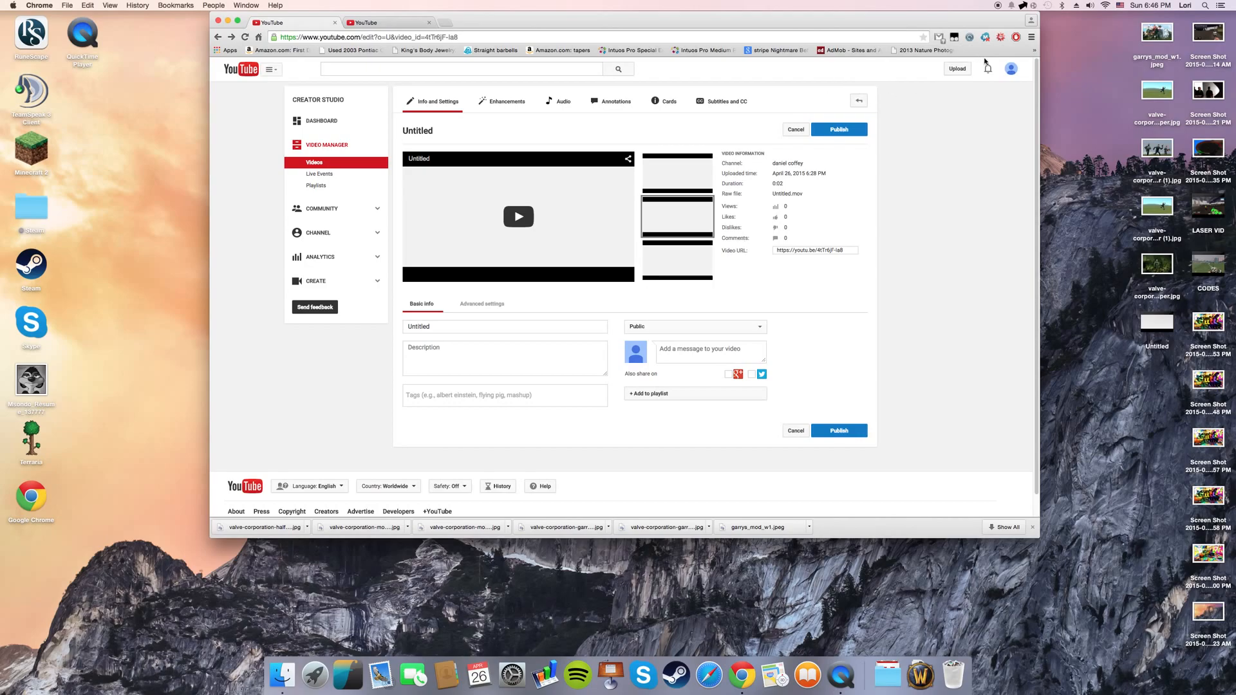
# Enter Creator Studio from the account avatar menu
pyautogui.click(1011, 69)
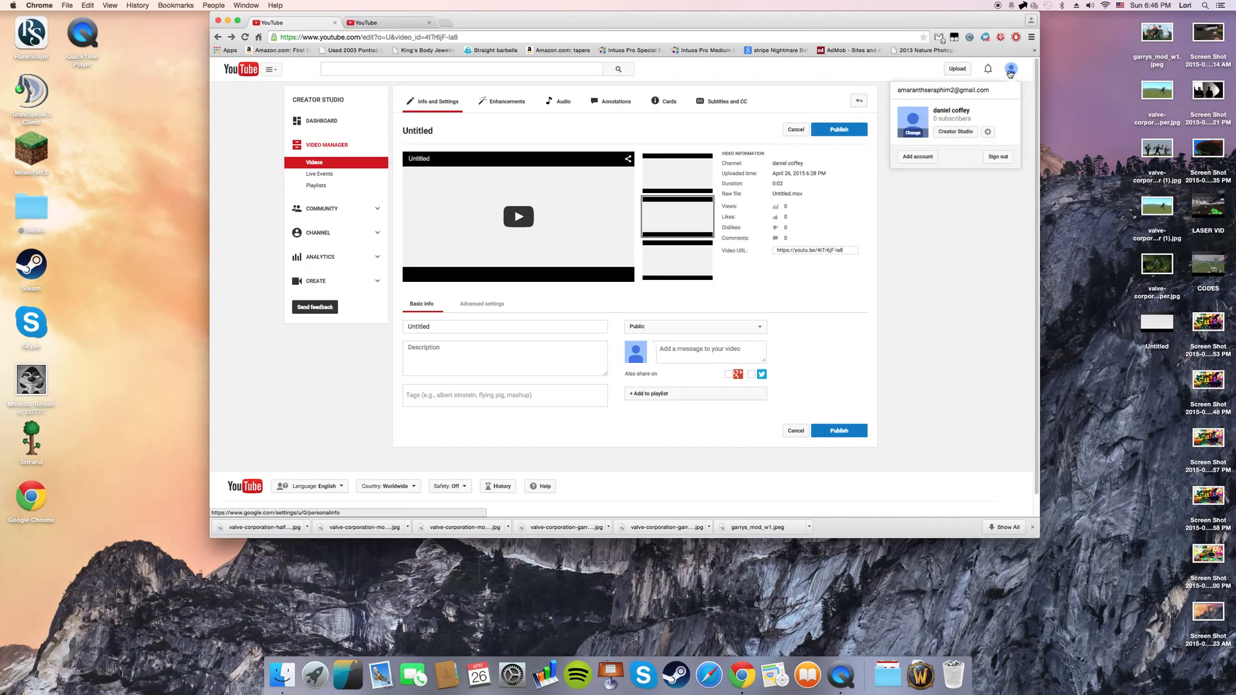
pyautogui.click(954, 131)
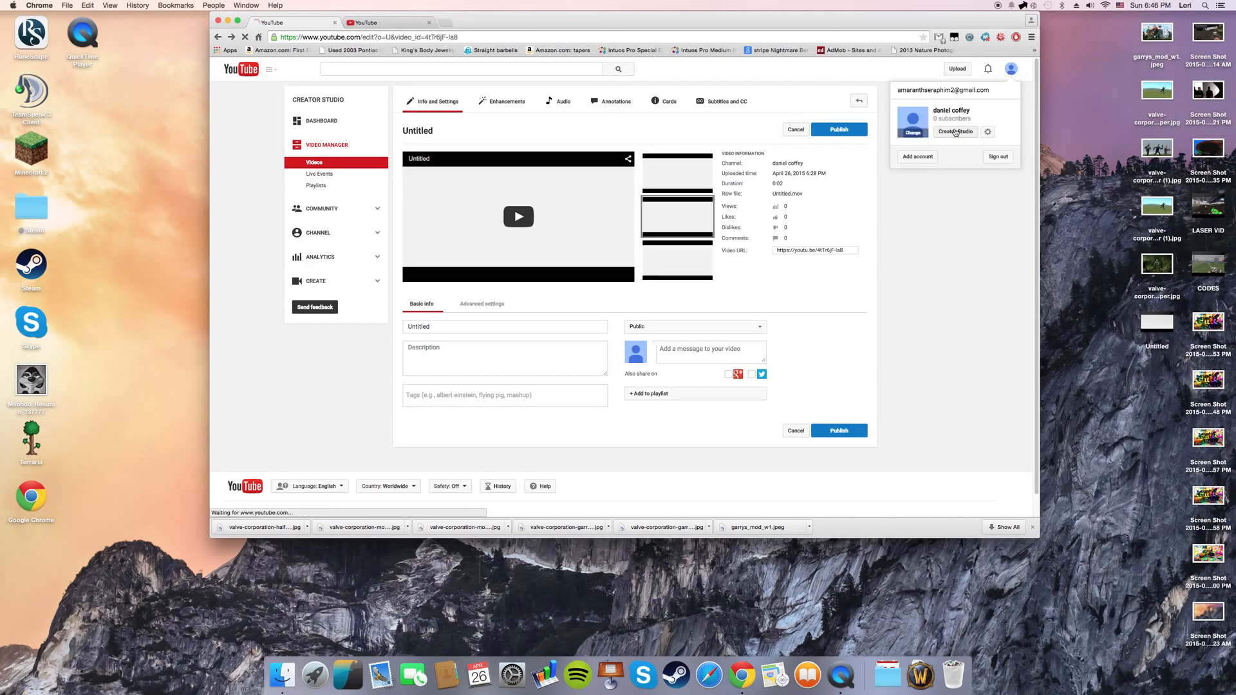
pyautogui.click(955, 131)
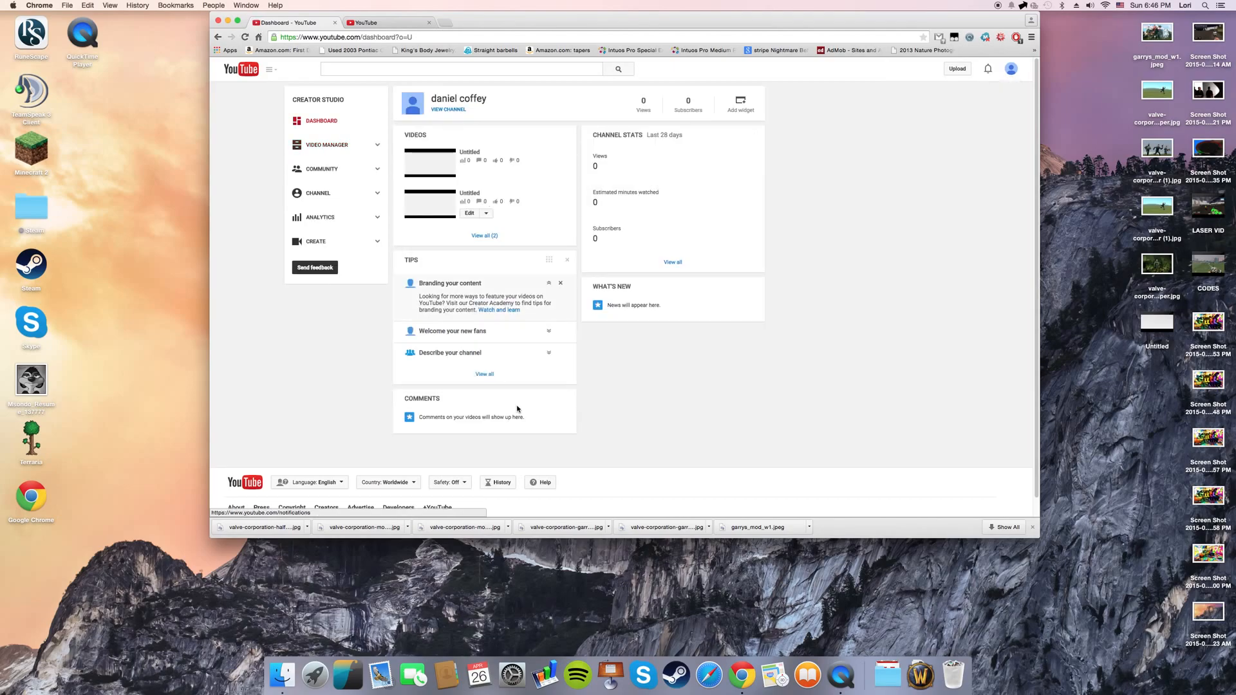
pyautogui.moveTo(316, 192)
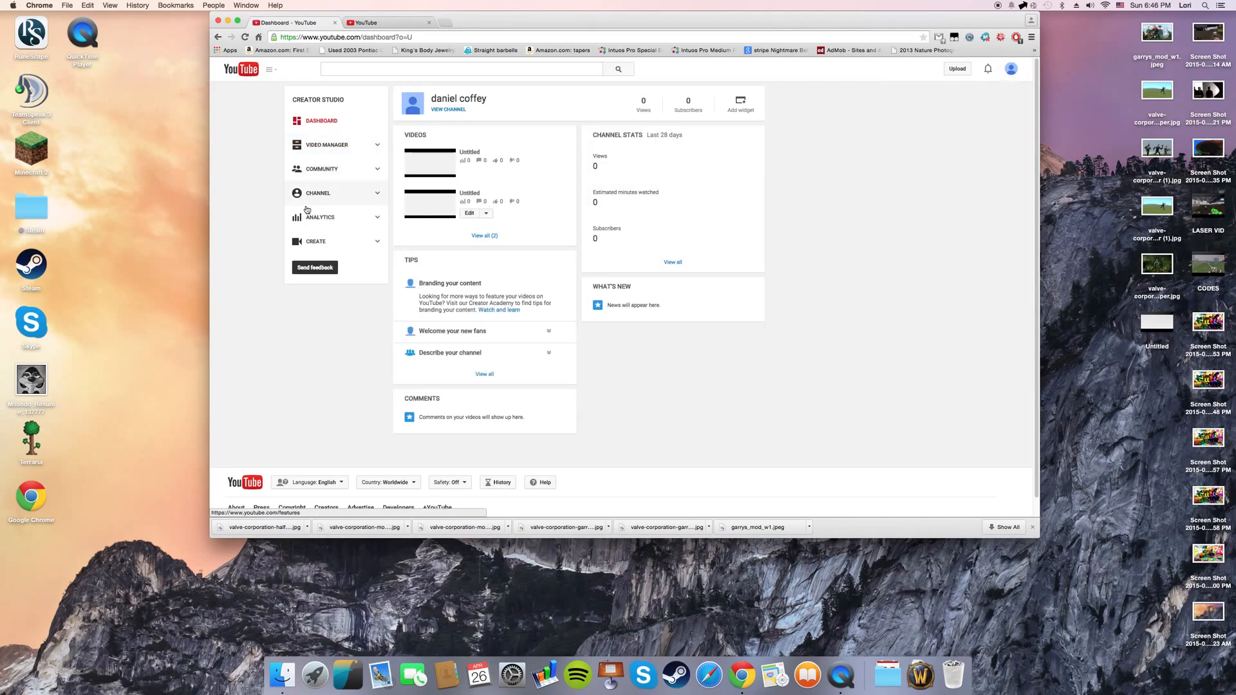
# Show the channel's Status and features list, including the unavailable custom thumbnails feature
pyautogui.click(317, 193)
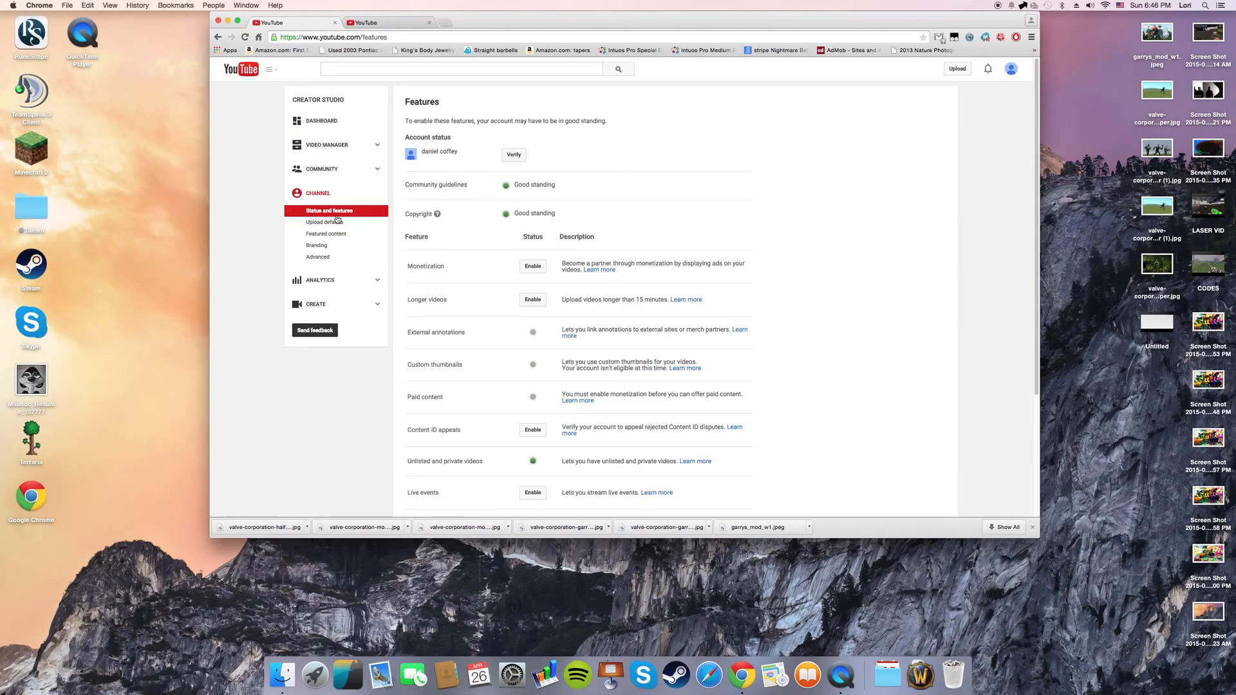
pyautogui.scroll(-3)
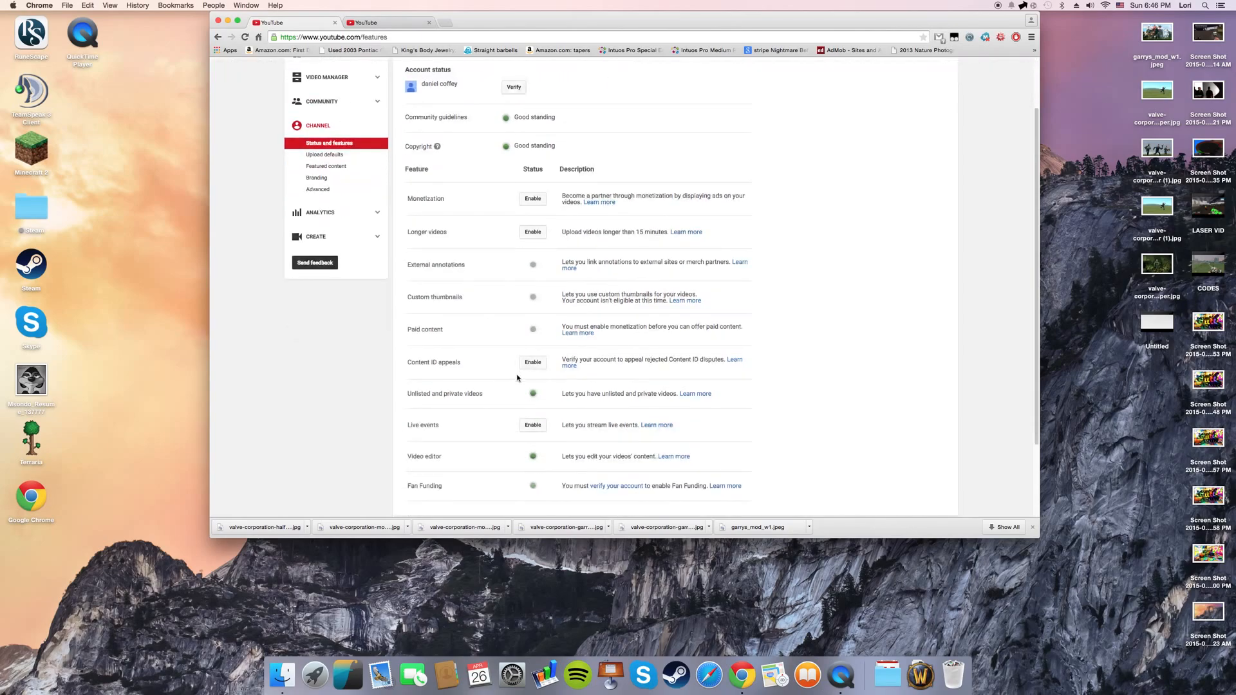
pyautogui.scroll(3)
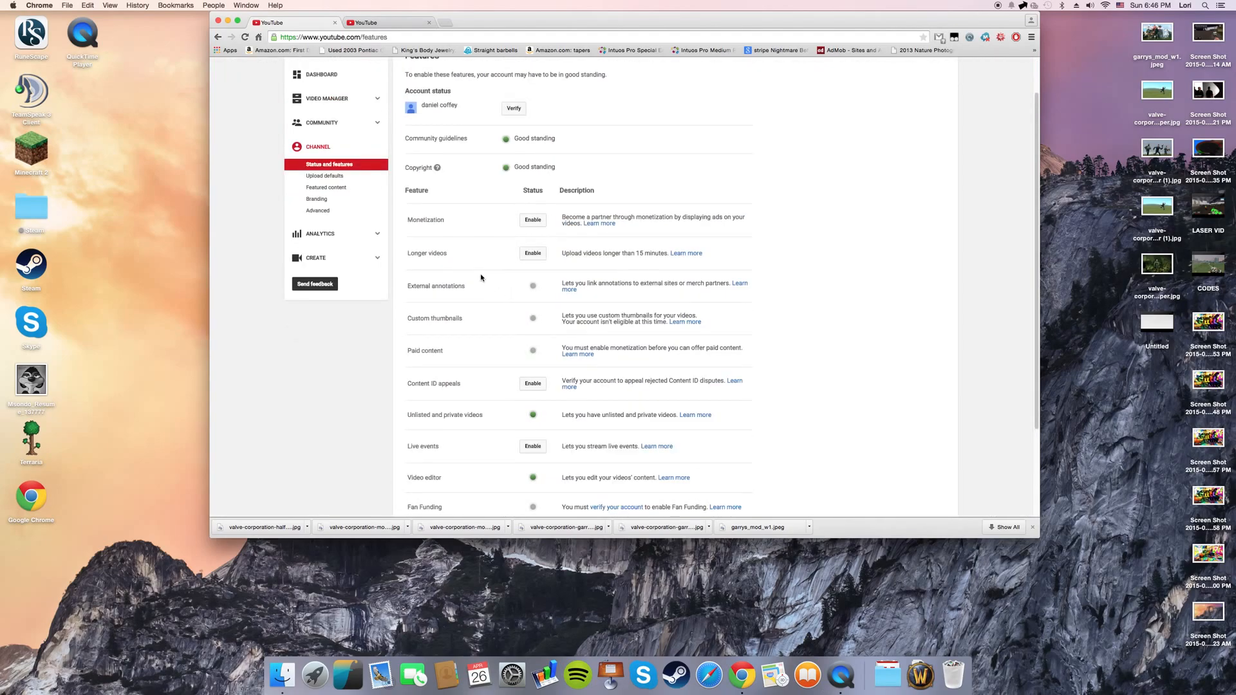
pyautogui.moveTo(464, 238)
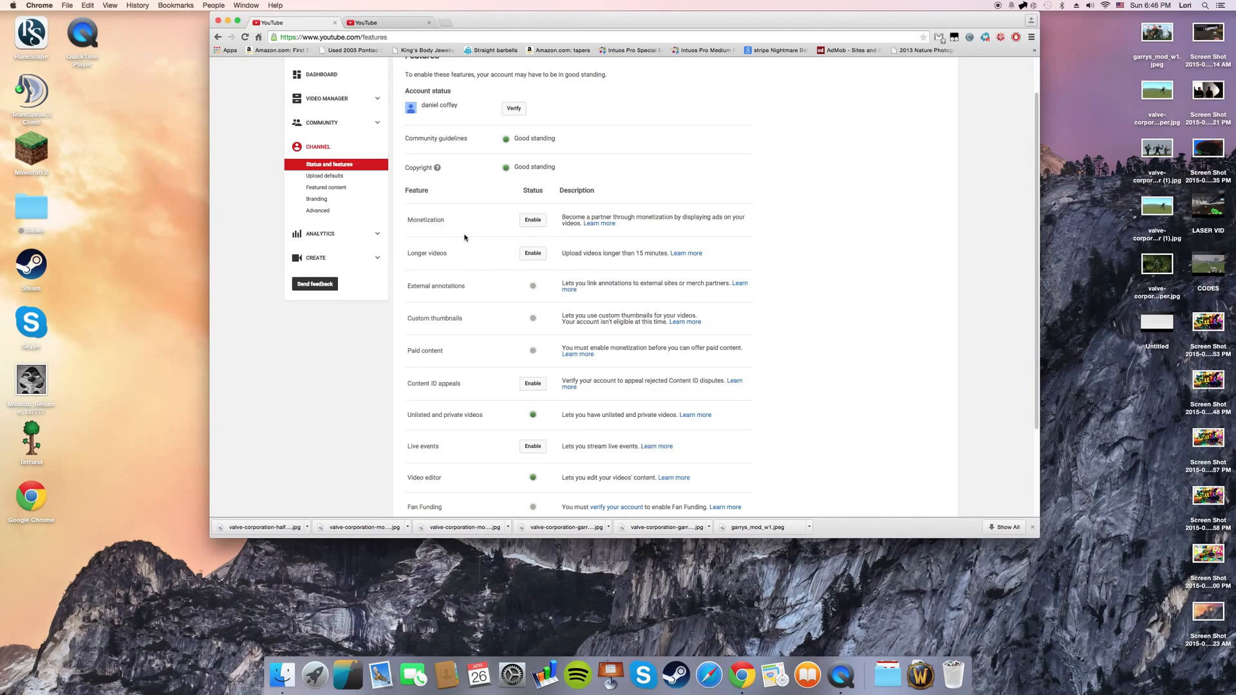
pyautogui.moveTo(513, 243)
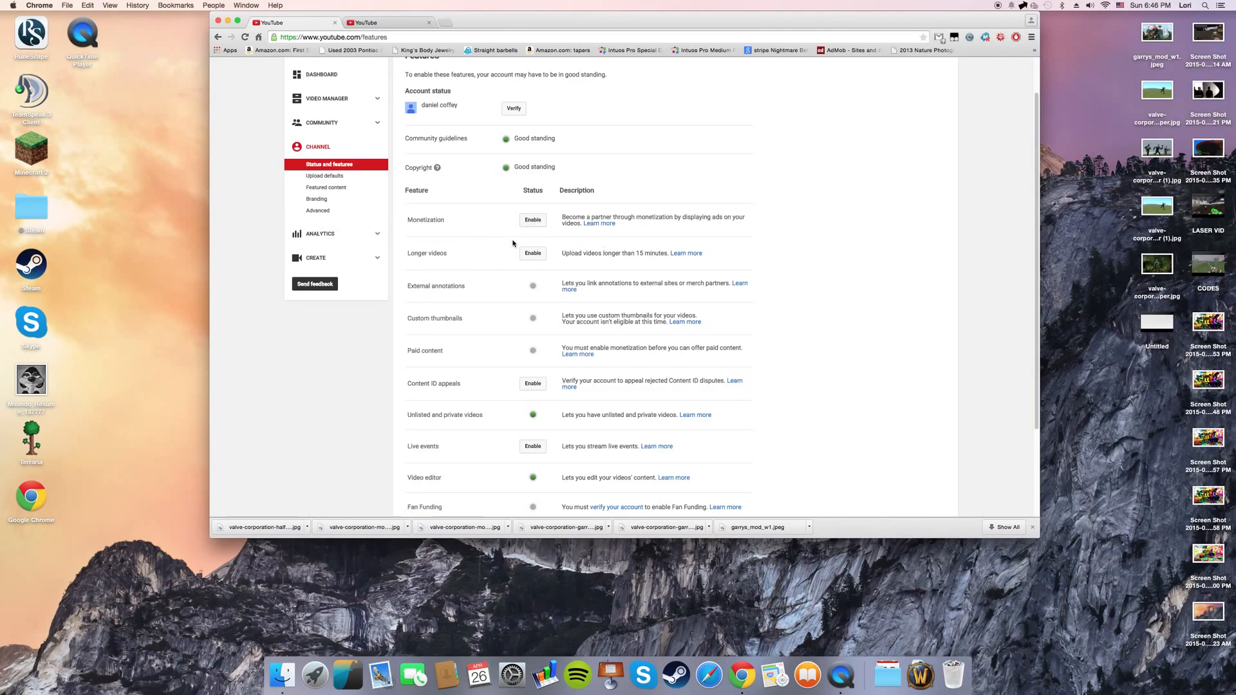
pyautogui.moveTo(527, 264)
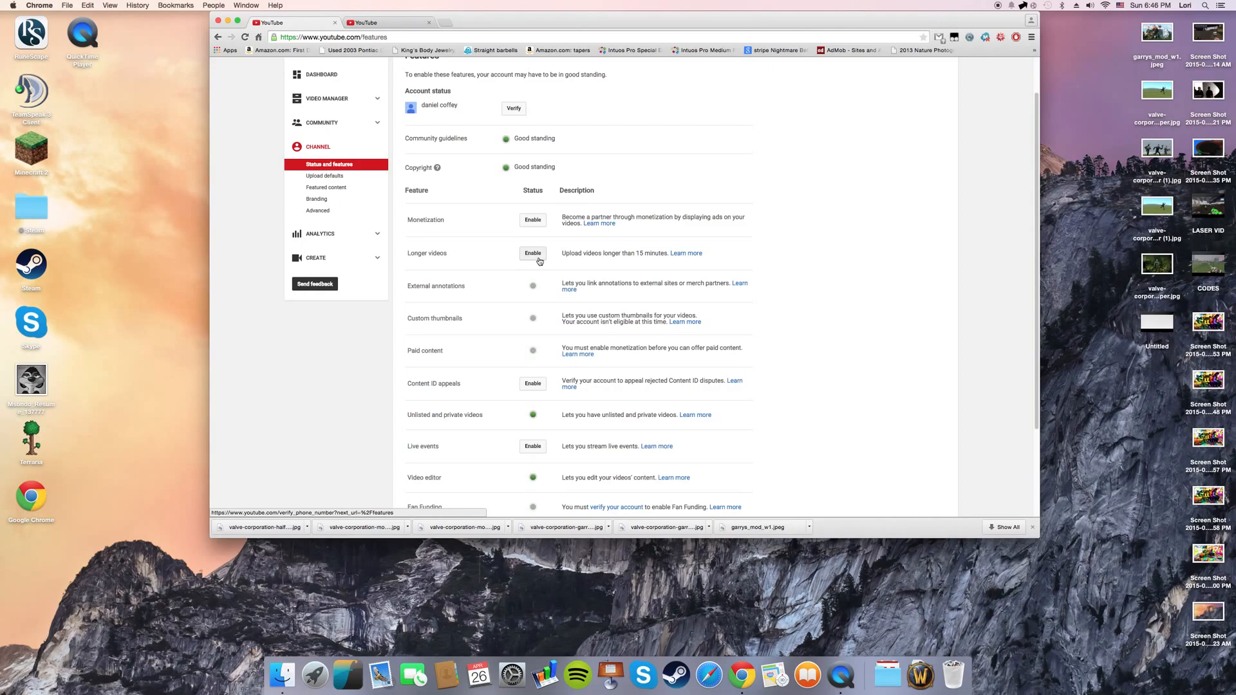
# Start verification, choose 'Text me the verification code' and submit the phone number
pyautogui.click(533, 253)
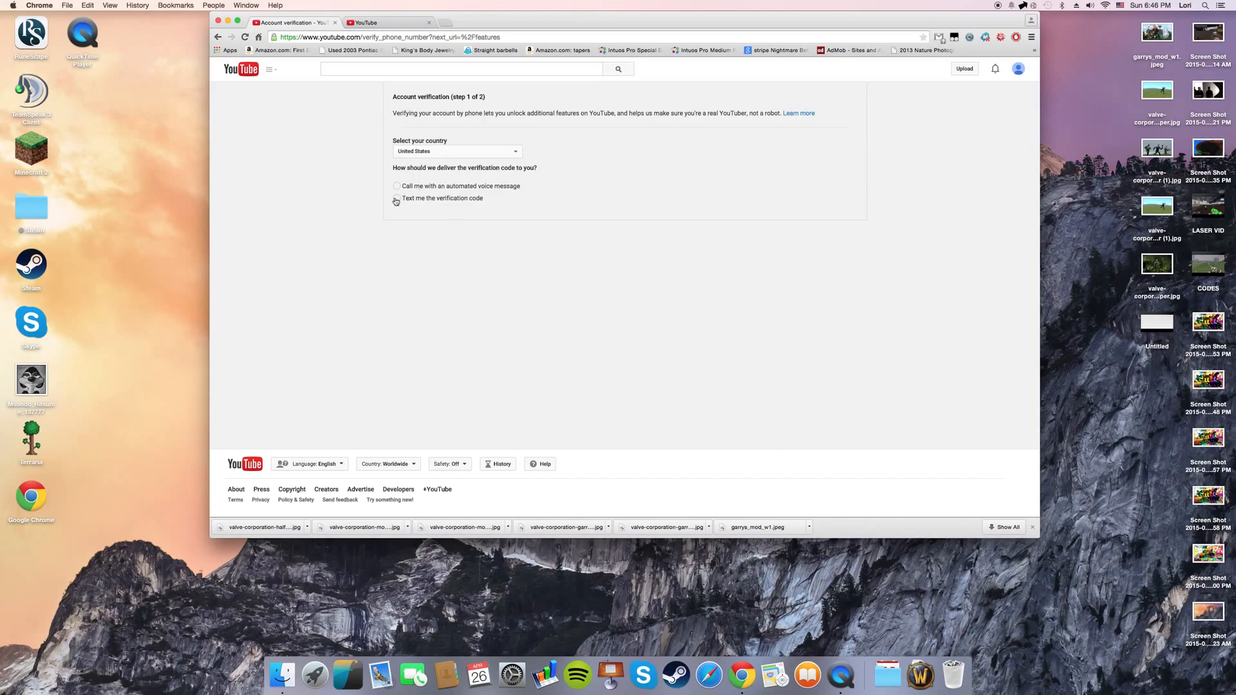
pyautogui.click(396, 186)
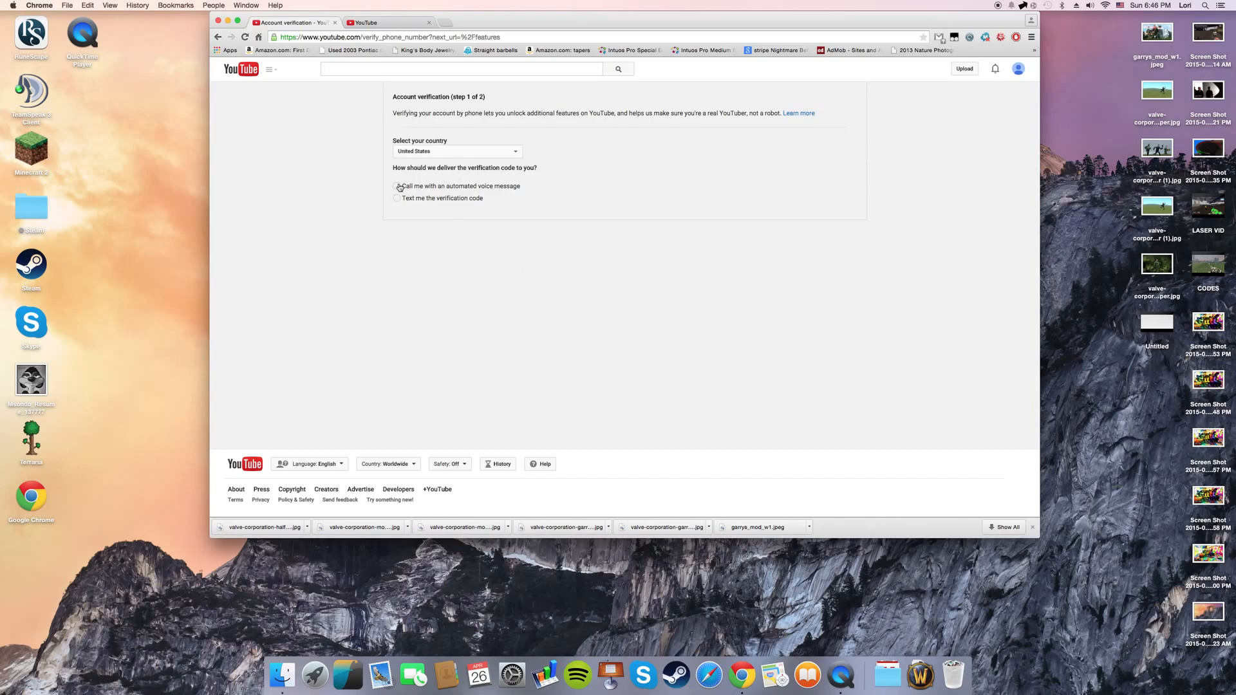
pyautogui.click(397, 197)
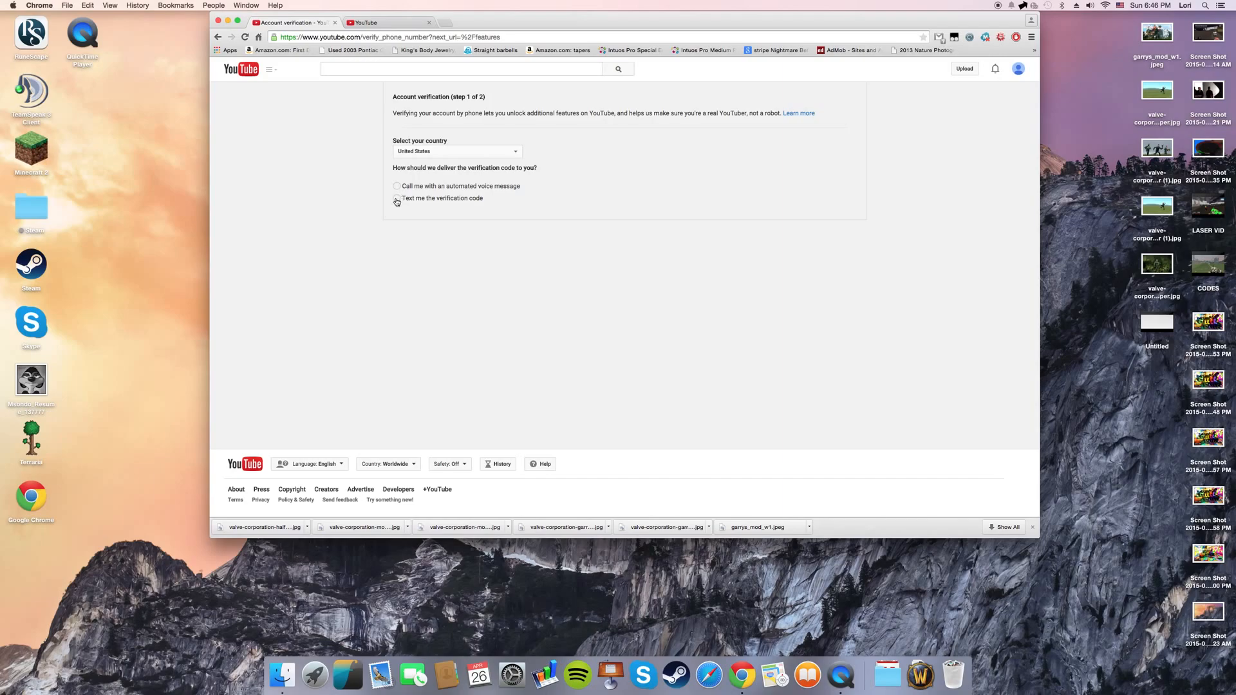
pyautogui.click(397, 198)
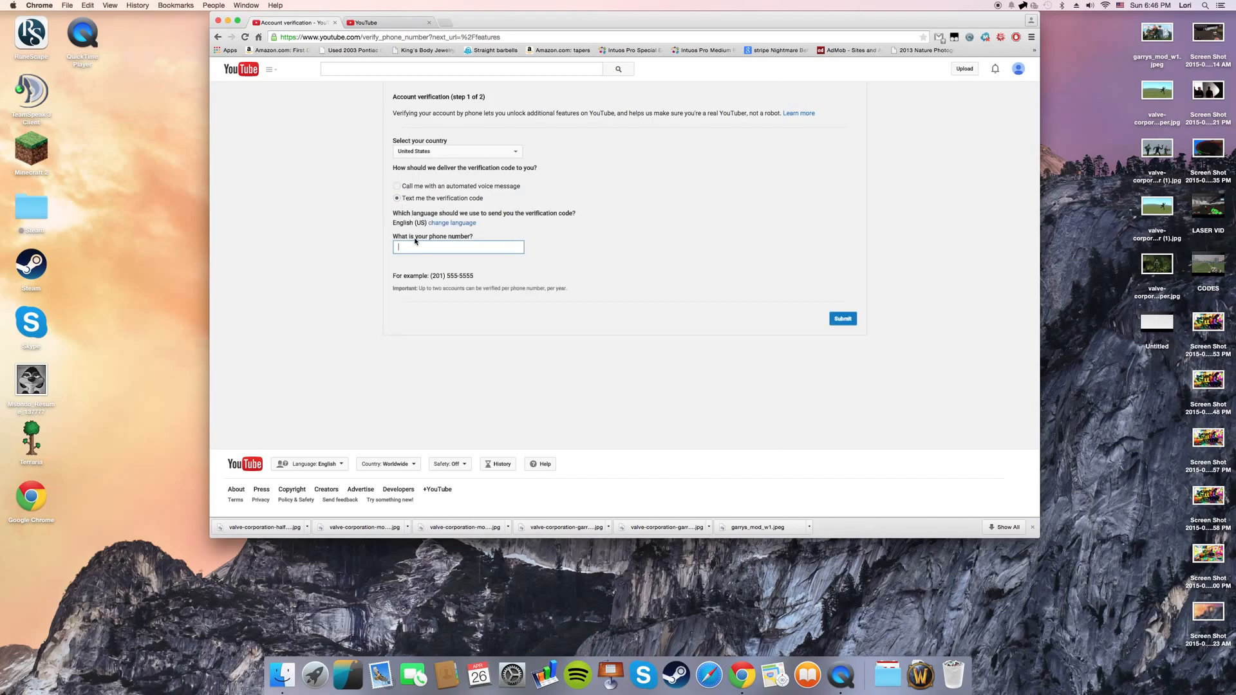
pyautogui.click(841, 319)
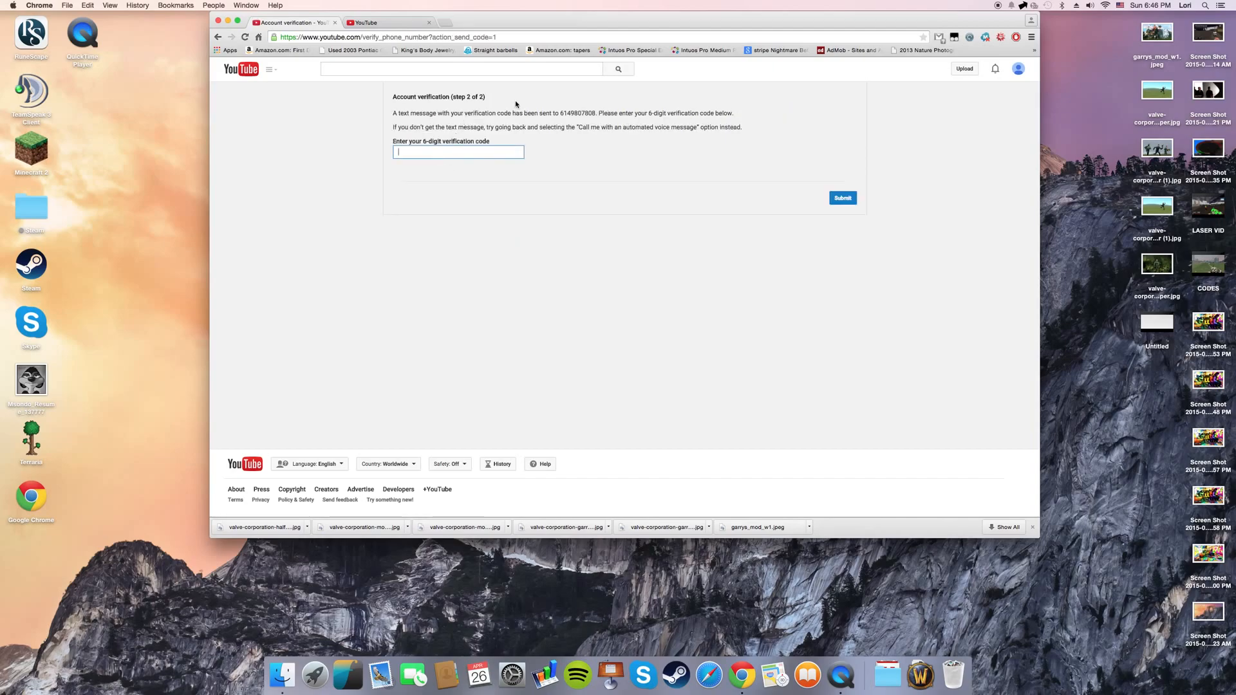
pyautogui.moveTo(478, 146)
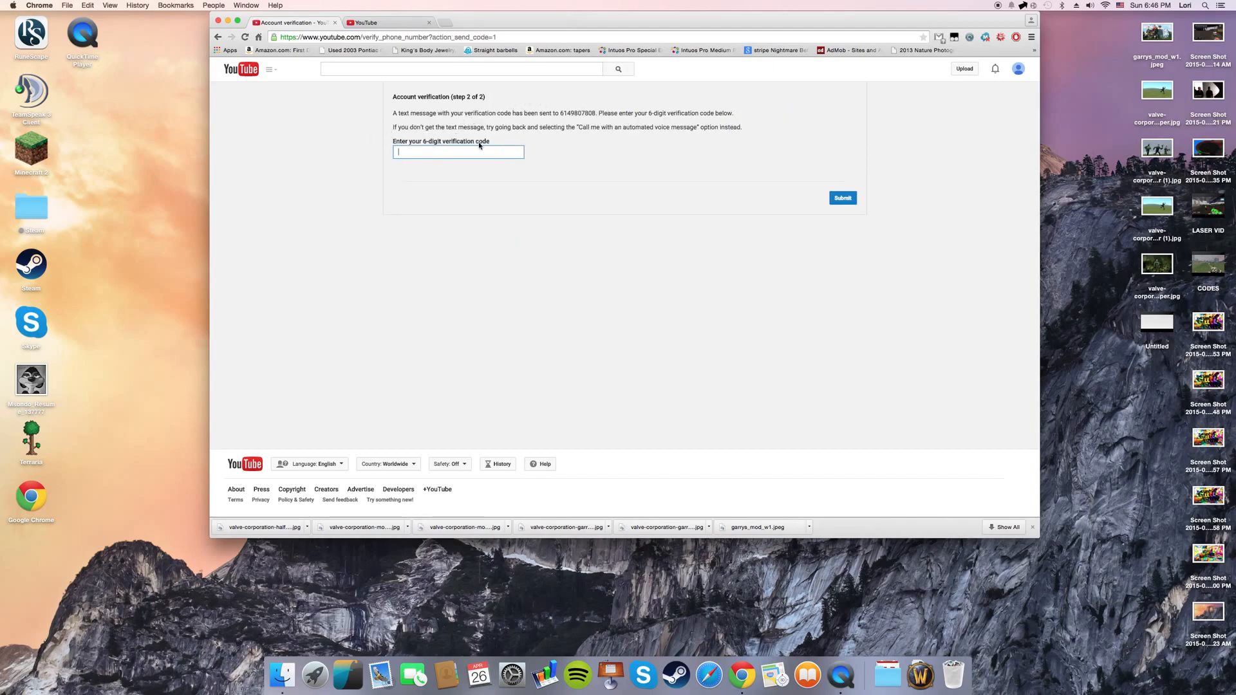
pyautogui.moveTo(428, 145)
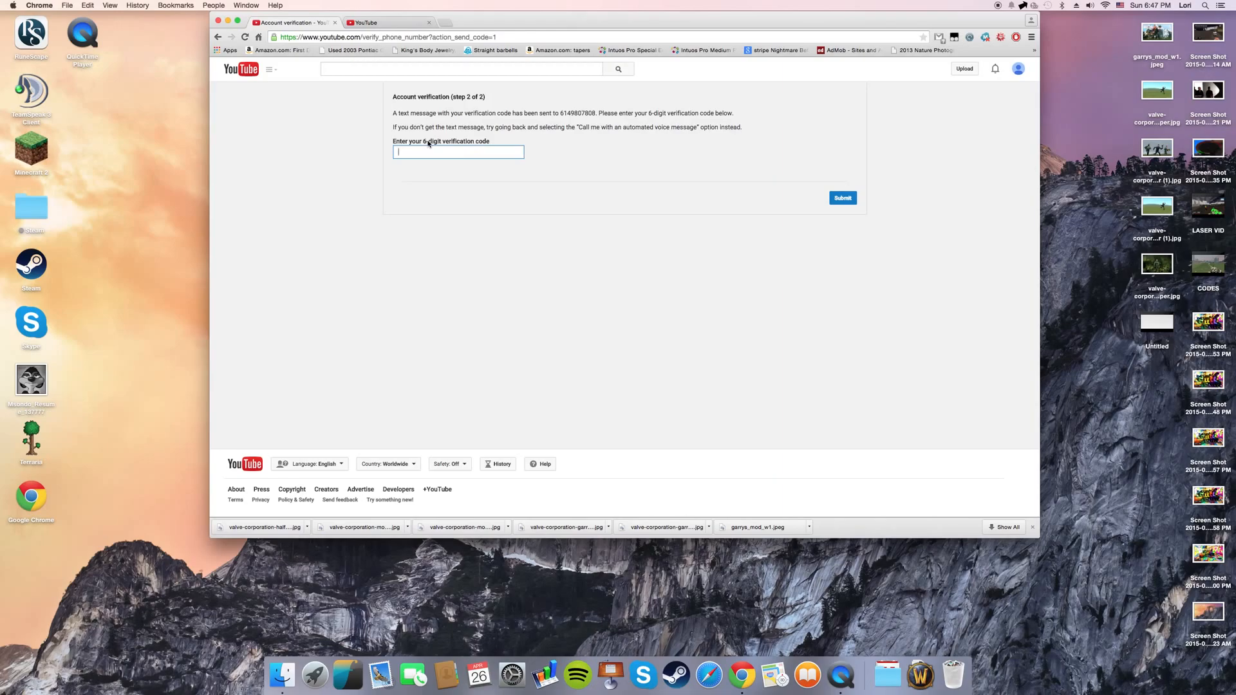
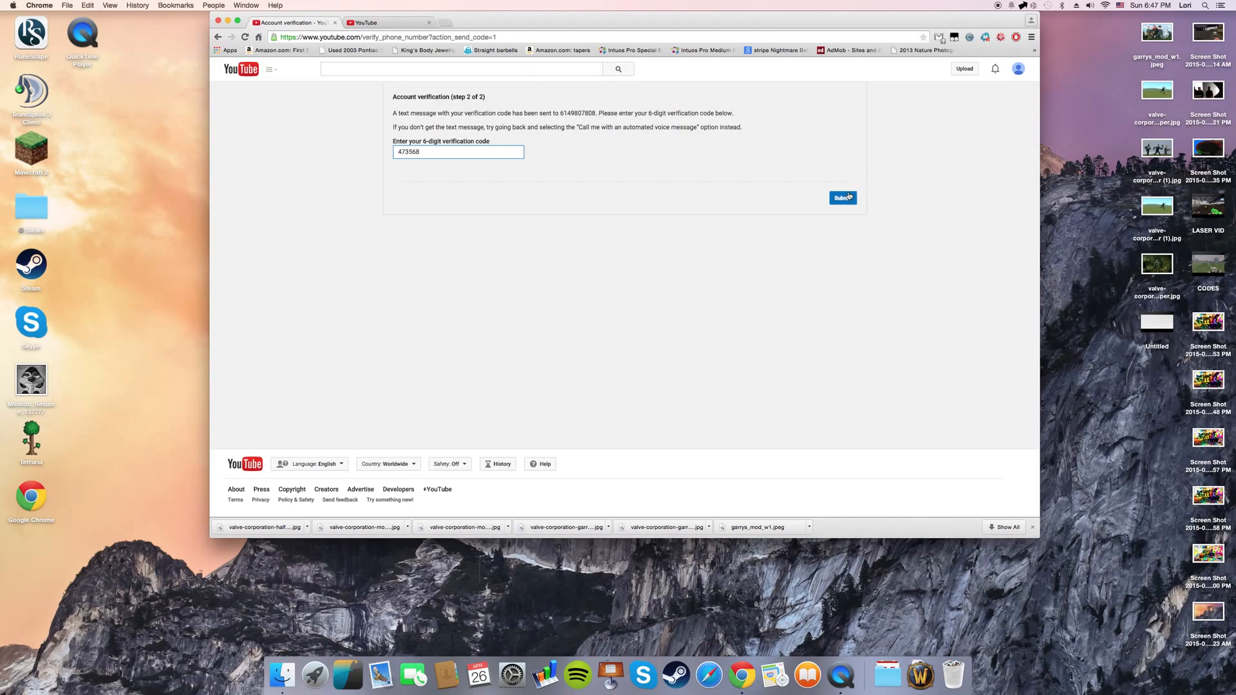
pyautogui.click(842, 198)
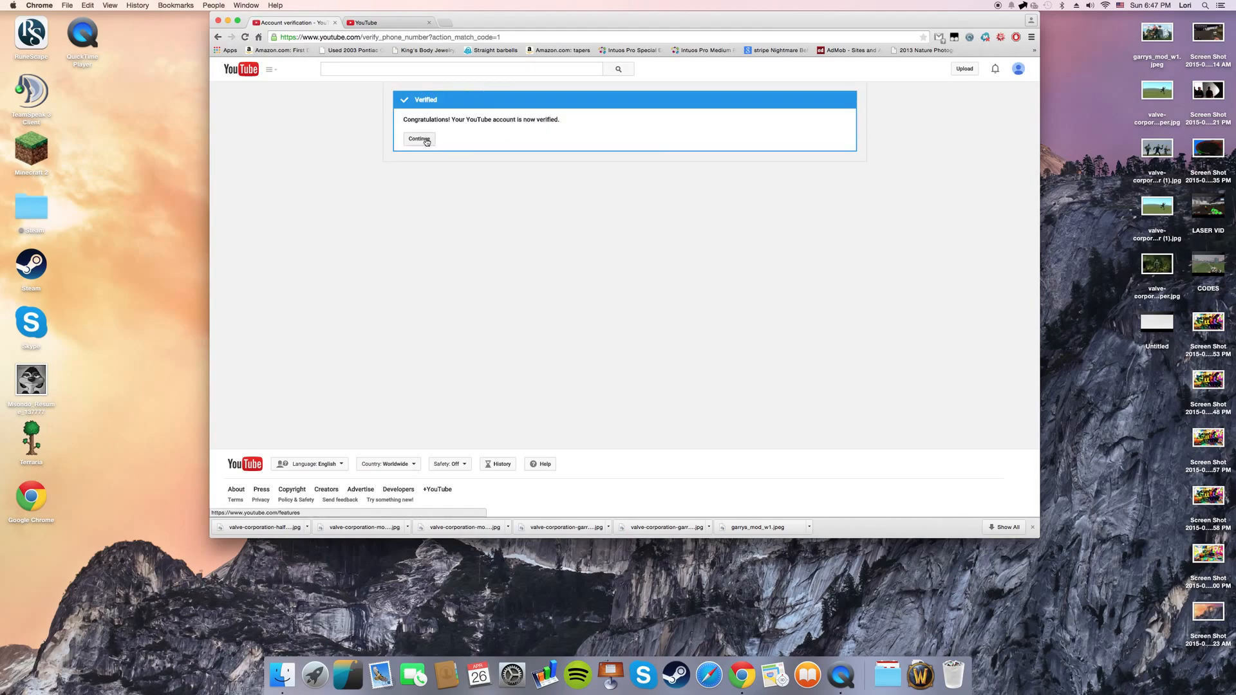
# Continue to Status and features, now listing the account Verified with custom thumbnails enabled
pyautogui.click(418, 139)
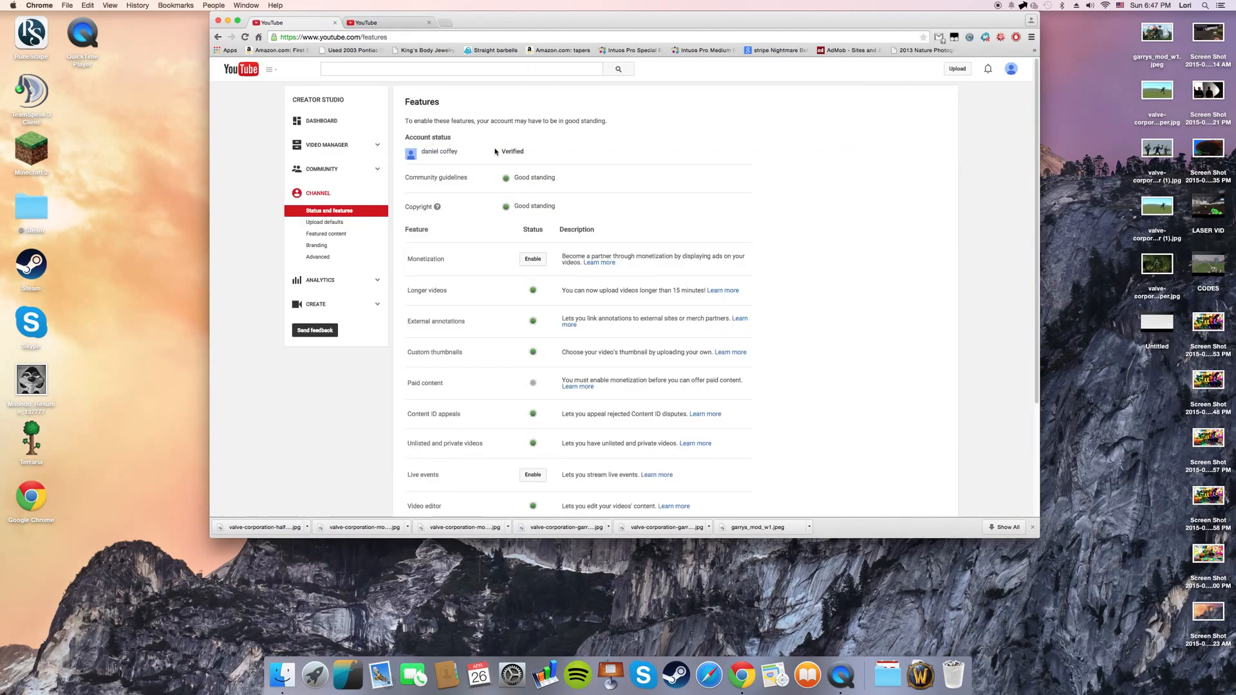
pyautogui.scroll(-3)
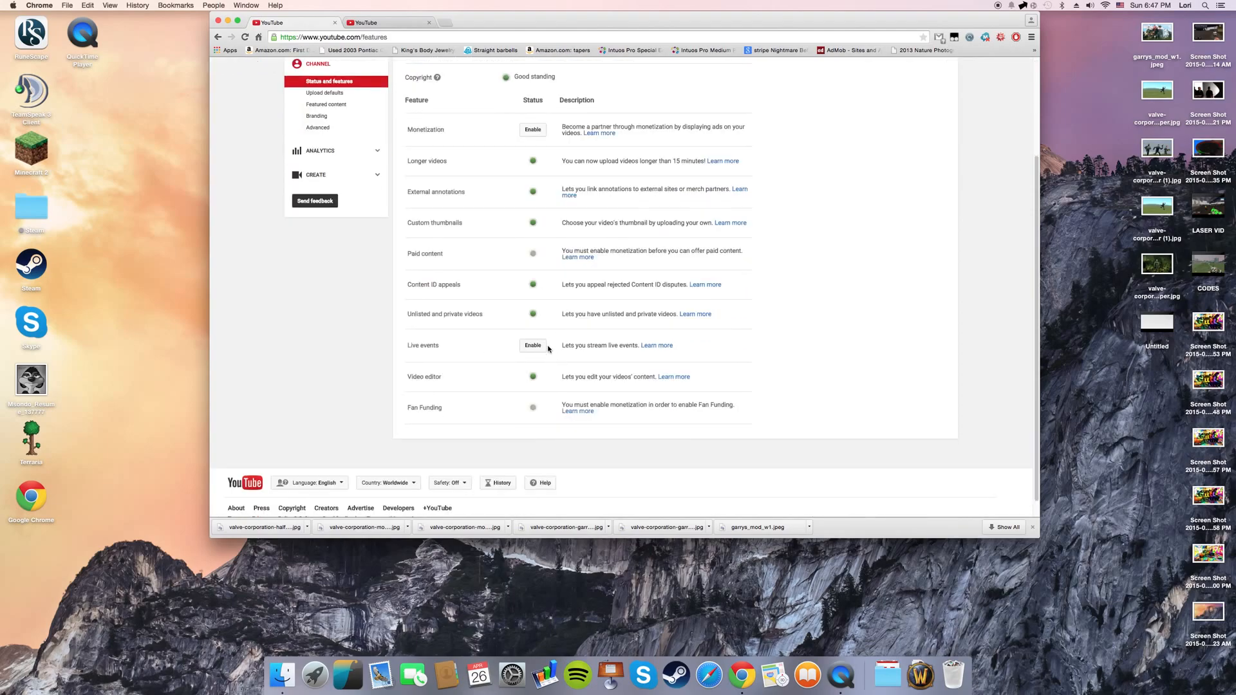
pyautogui.scroll(3)
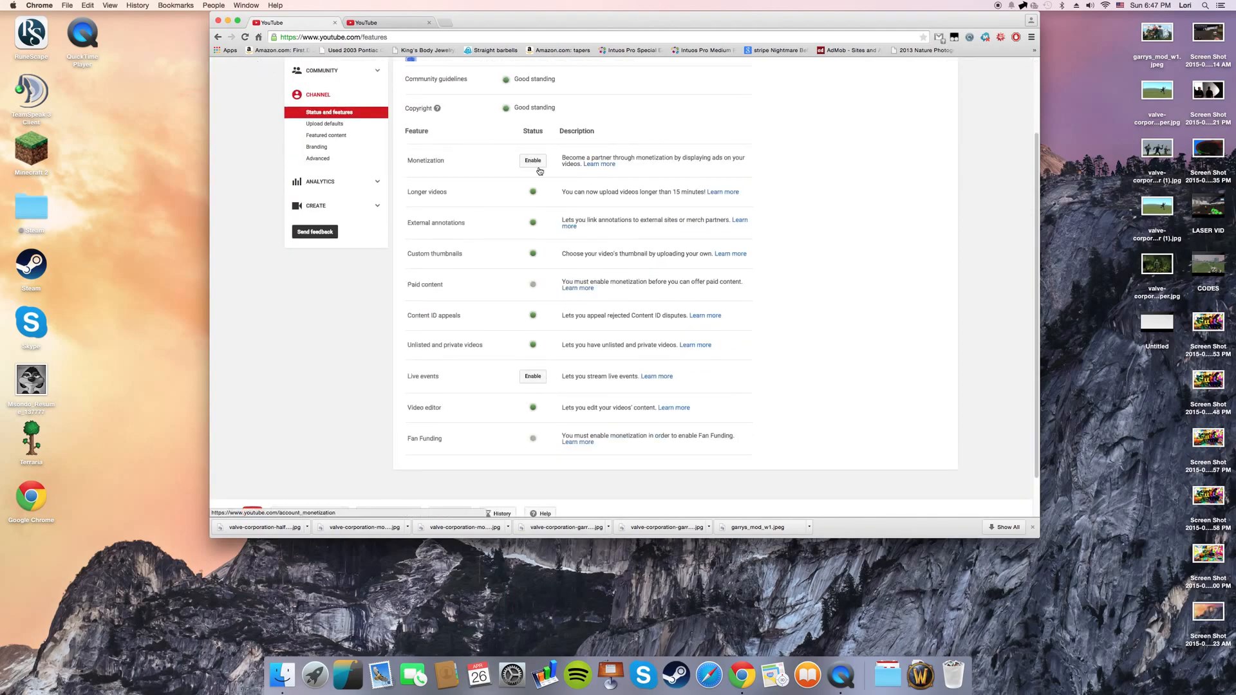
pyautogui.scroll(3)
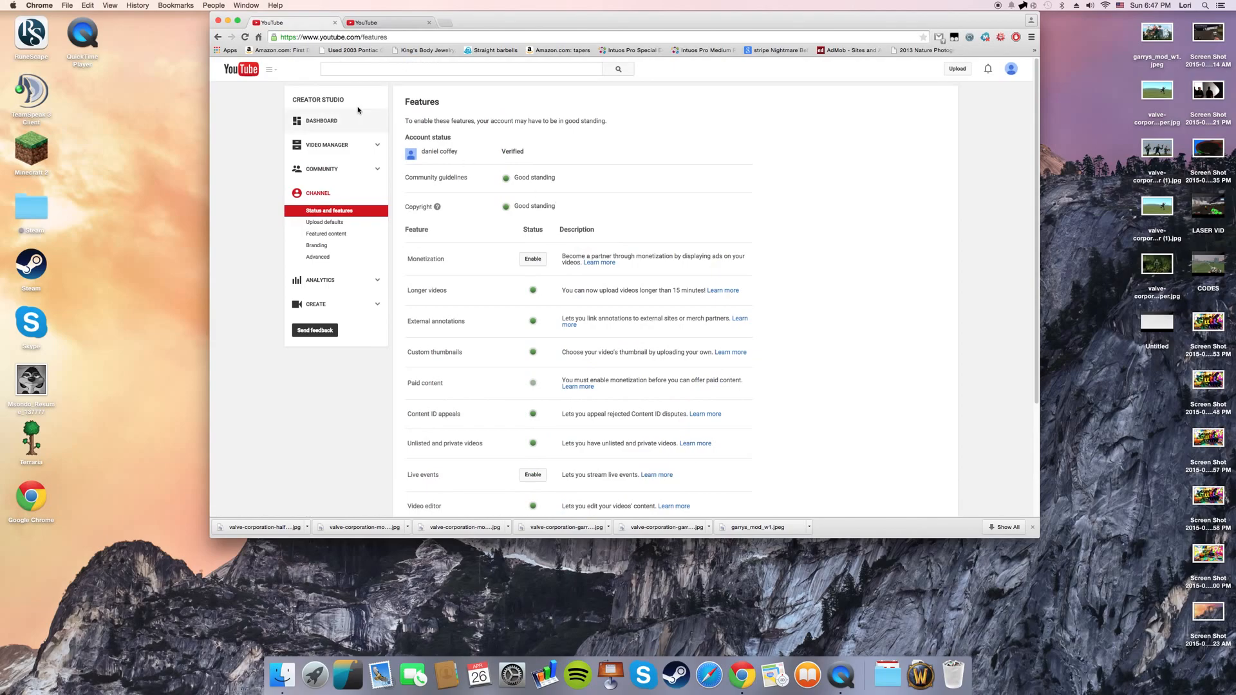
pyautogui.moveTo(1002, 70)
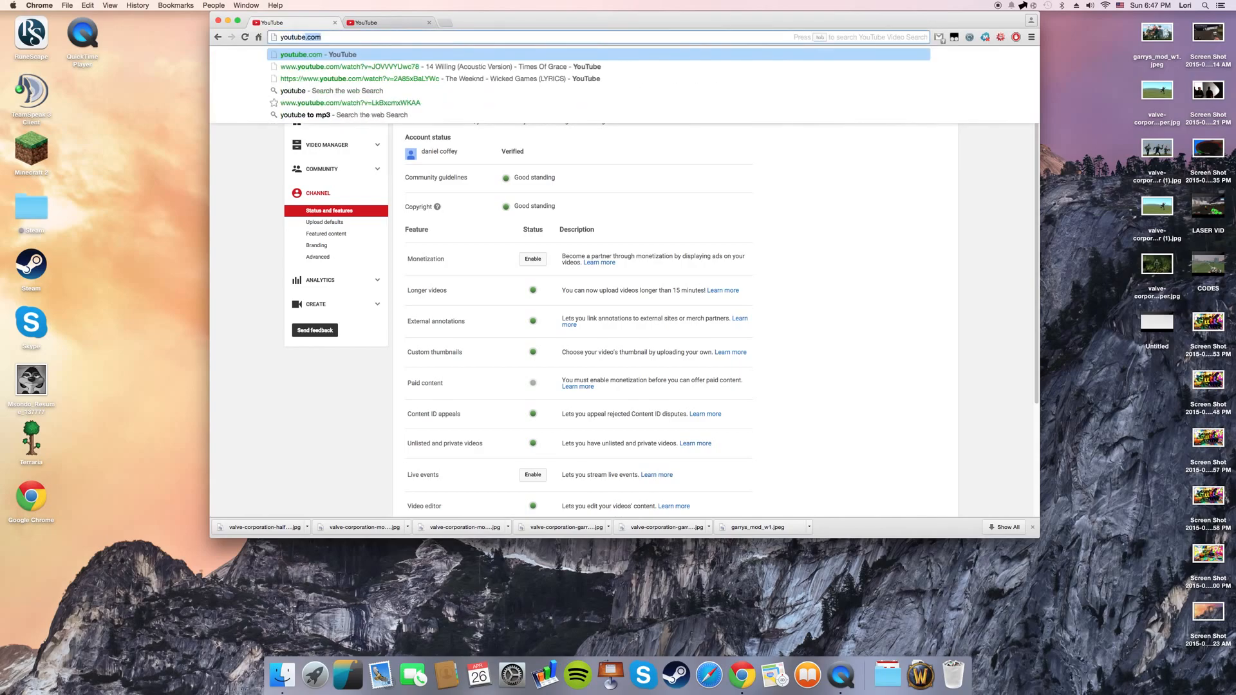
# Go to youtube.com, My Channel, and its Videos list of uploads
pyautogui.click(301, 54)
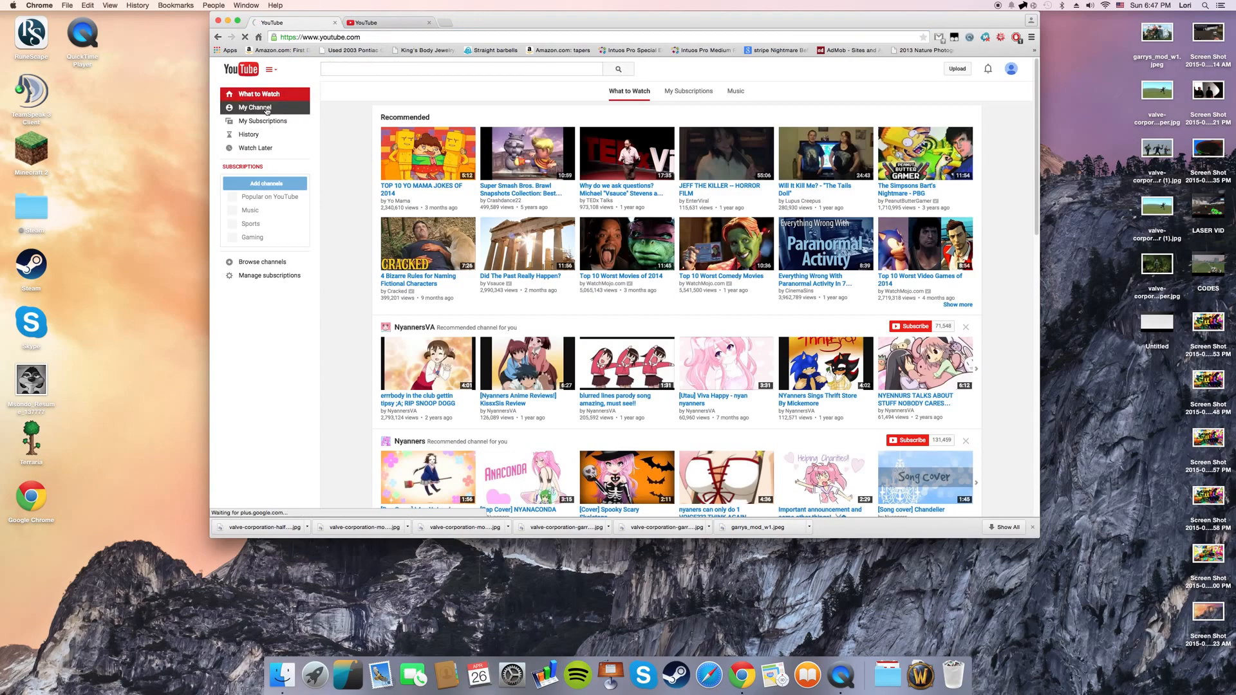
pyautogui.click(254, 107)
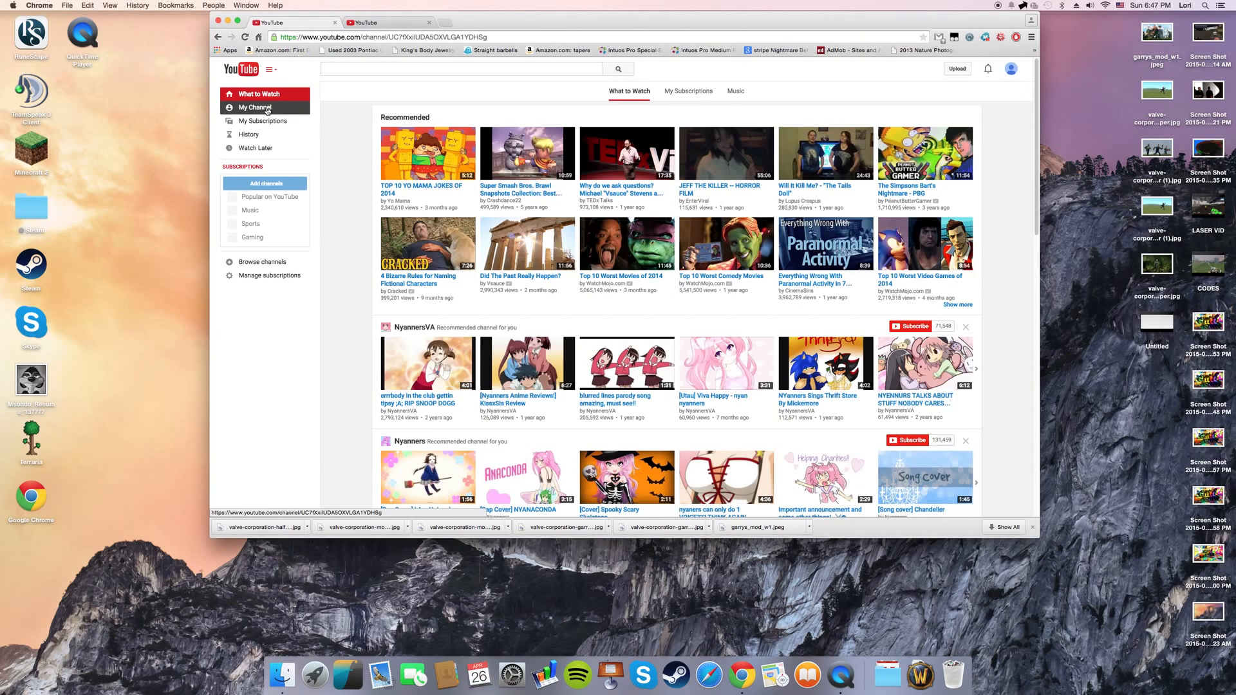
pyautogui.click(254, 108)
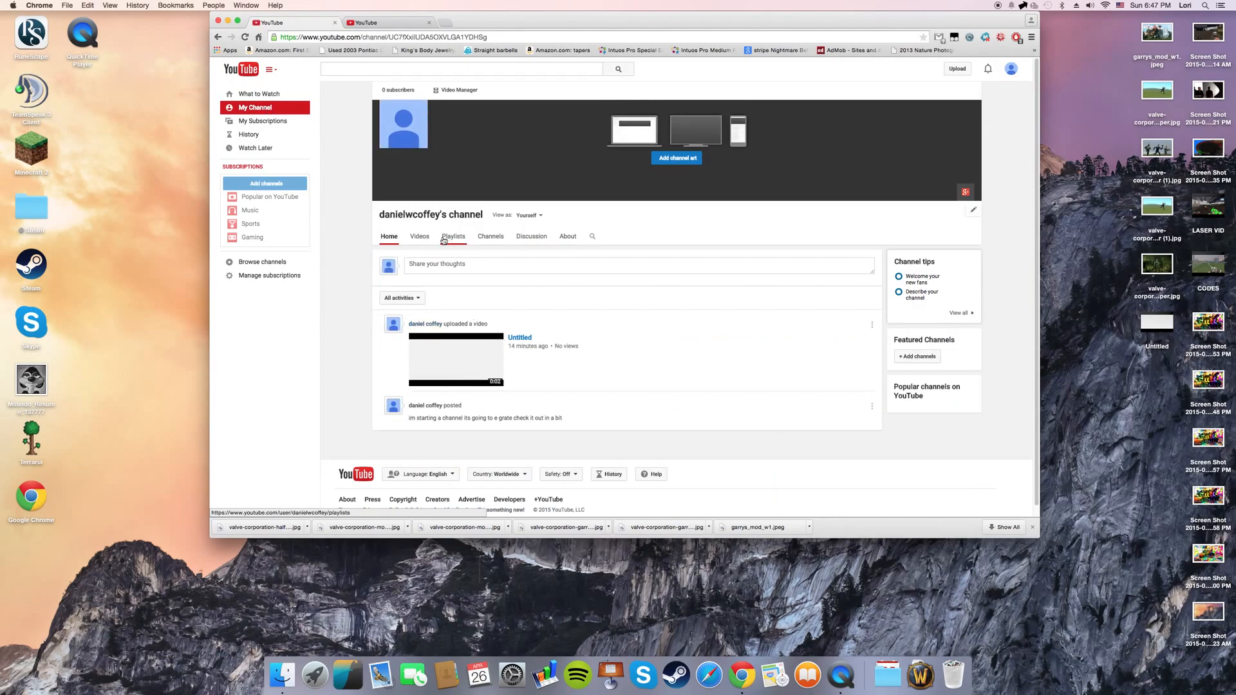
pyautogui.click(419, 237)
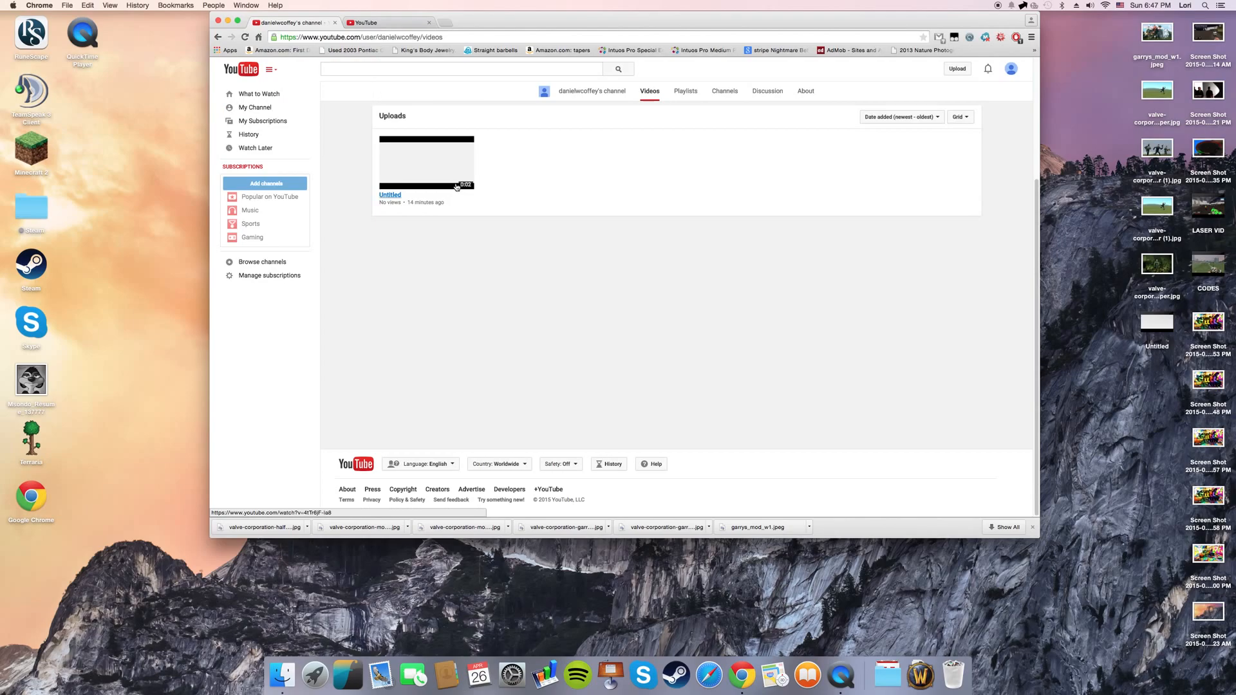
# From the Untitled video, reach the Video Manager list showing both Untitled uploads
pyautogui.click(426, 162)
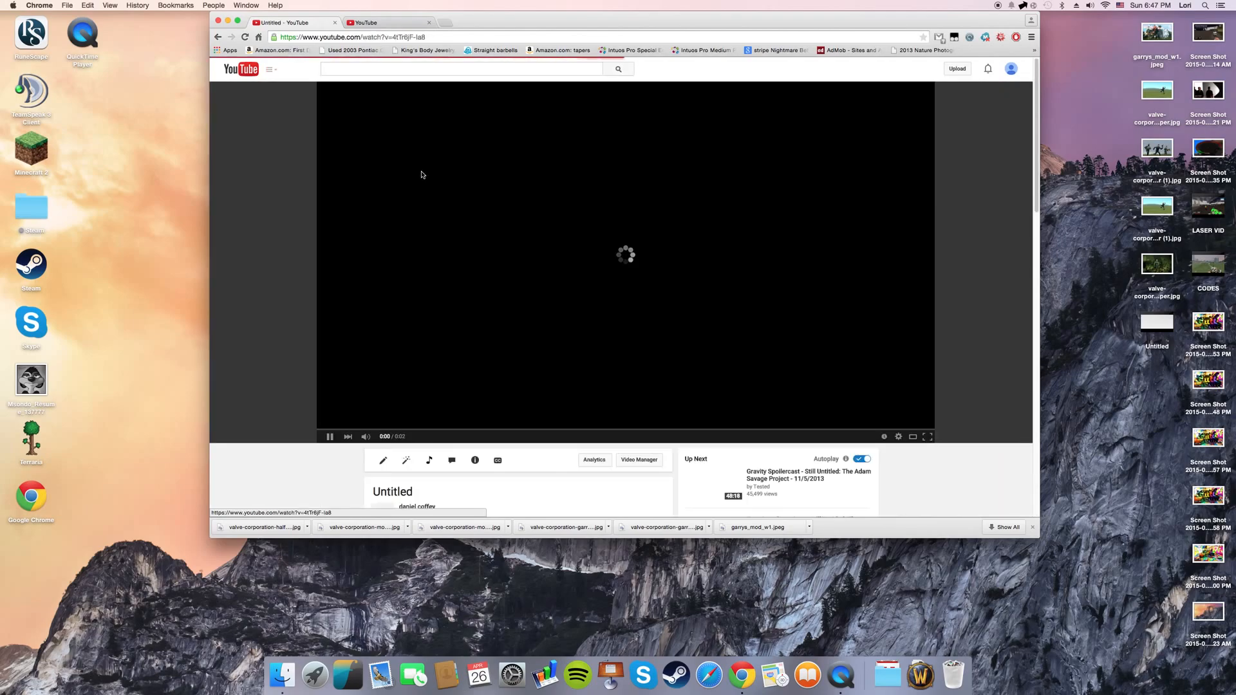
pyautogui.click(639, 460)
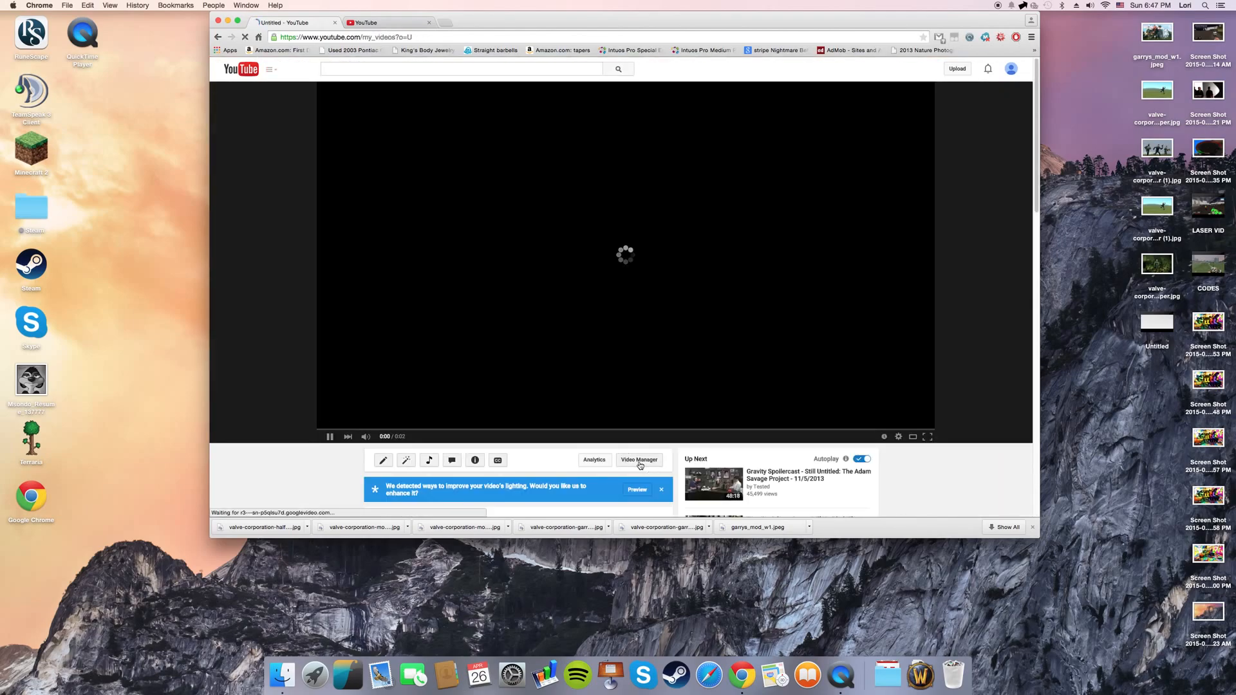
pyautogui.click(639, 460)
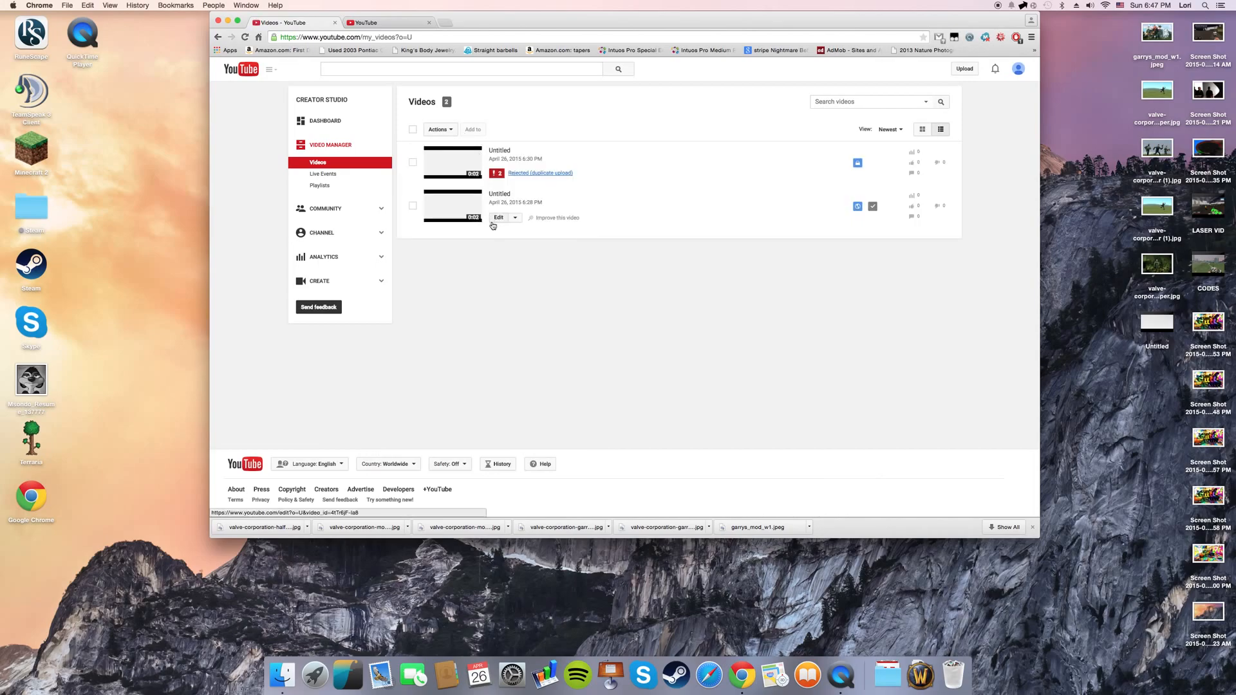
# Edit the Untitled video and choose a desktop image as its custom thumbnail
pyautogui.click(497, 217)
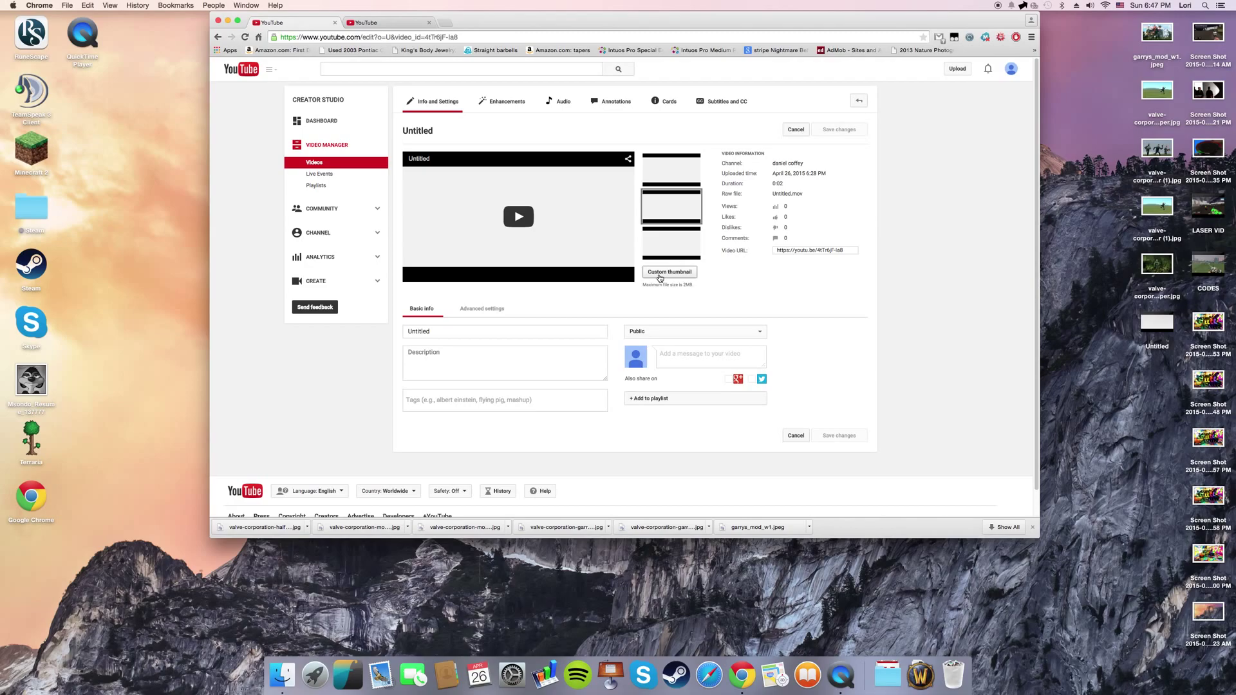
pyautogui.moveTo(534, 196)
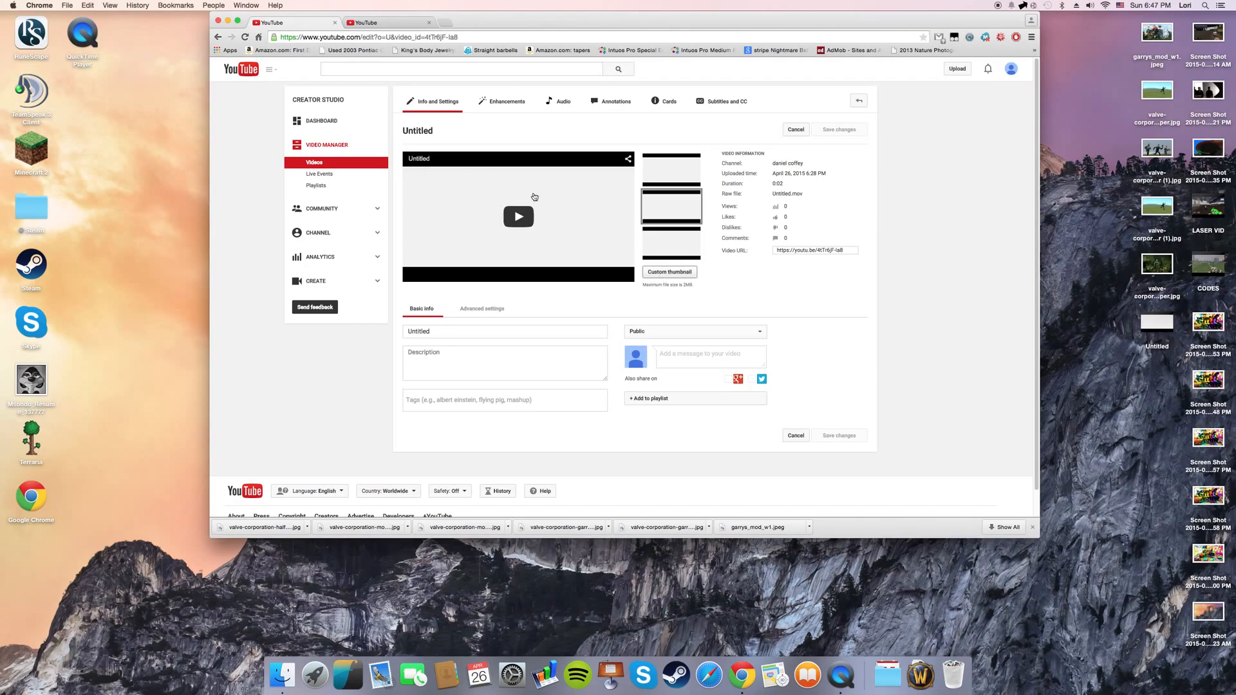
pyautogui.moveTo(554, 211)
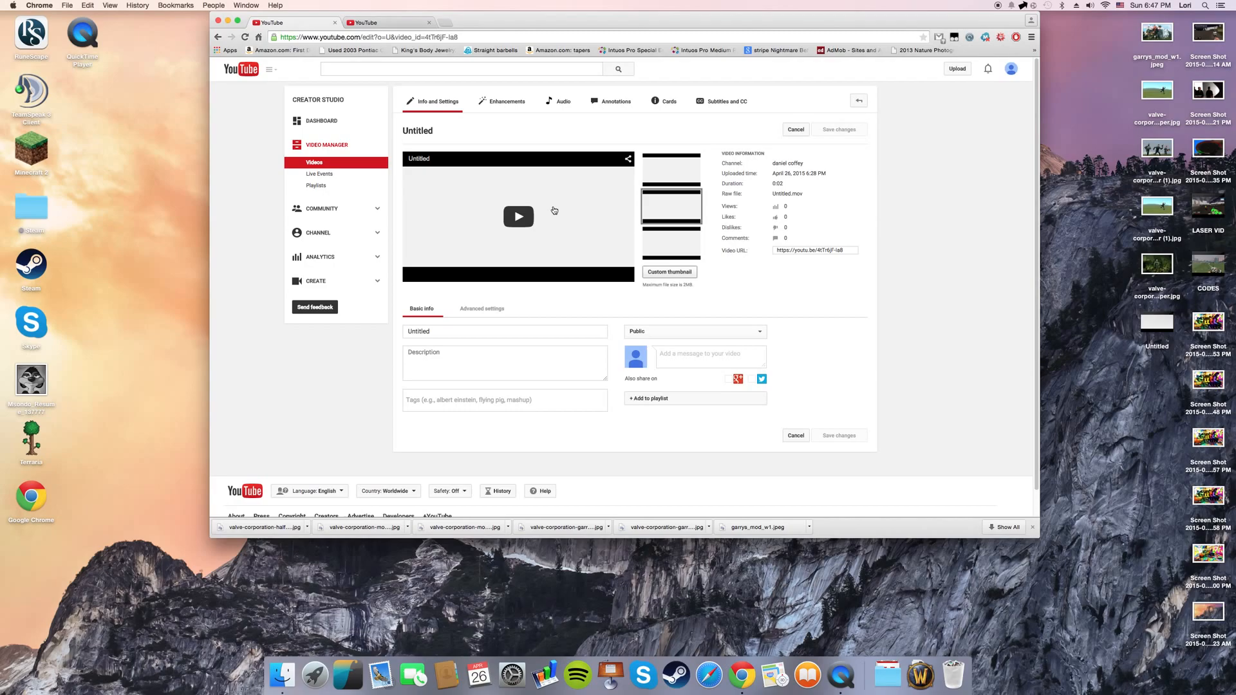
pyautogui.click(670, 271)
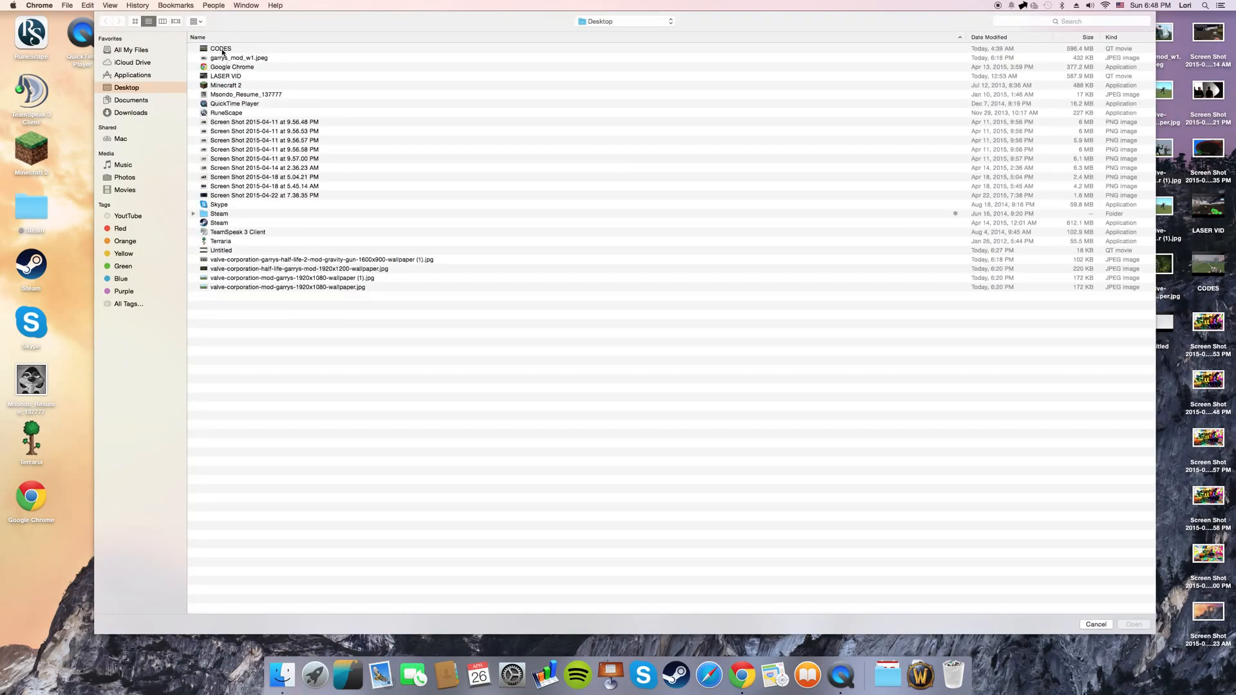
pyautogui.click(239, 57)
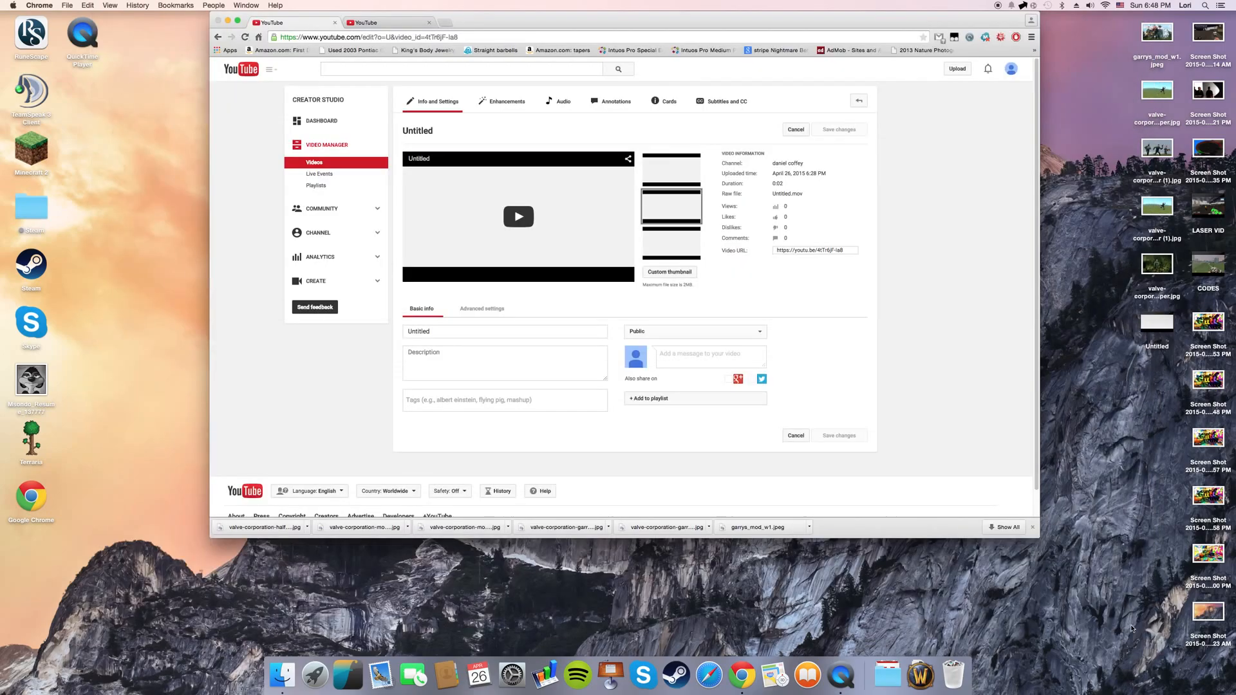
# Let the custom thumbnail image finish uploading onto the Untitled video, changes unsaved
pyautogui.click(670, 271)
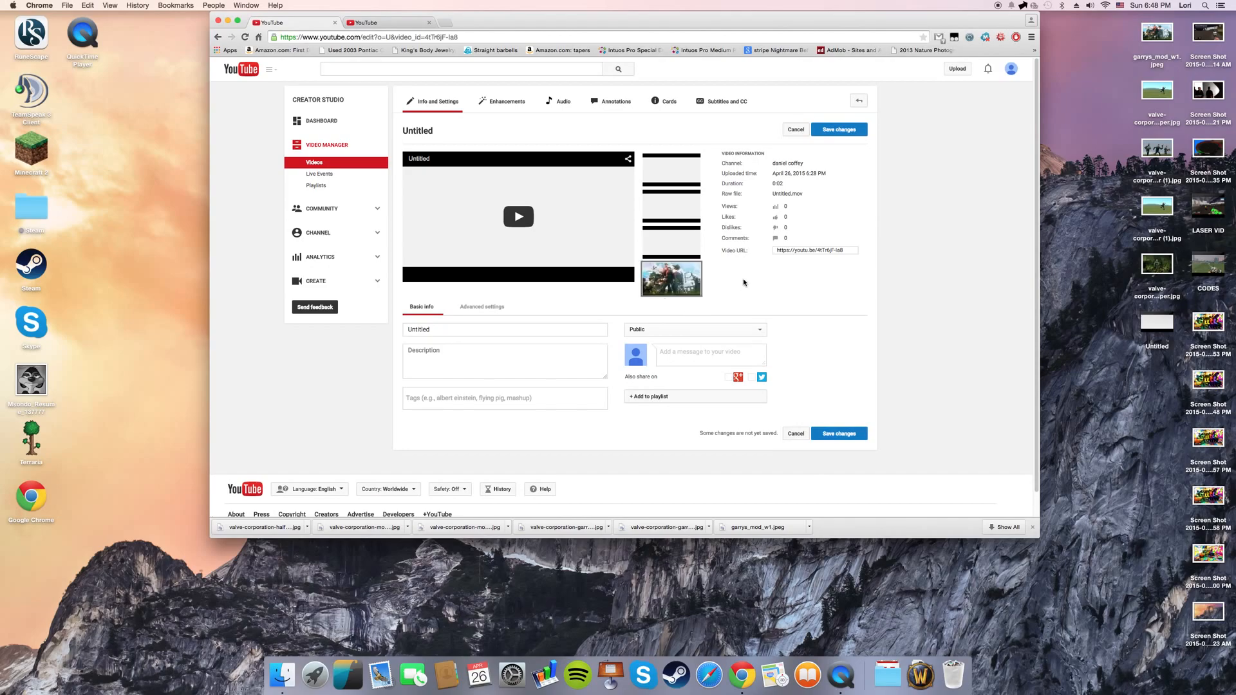
pyautogui.moveTo(625, 317)
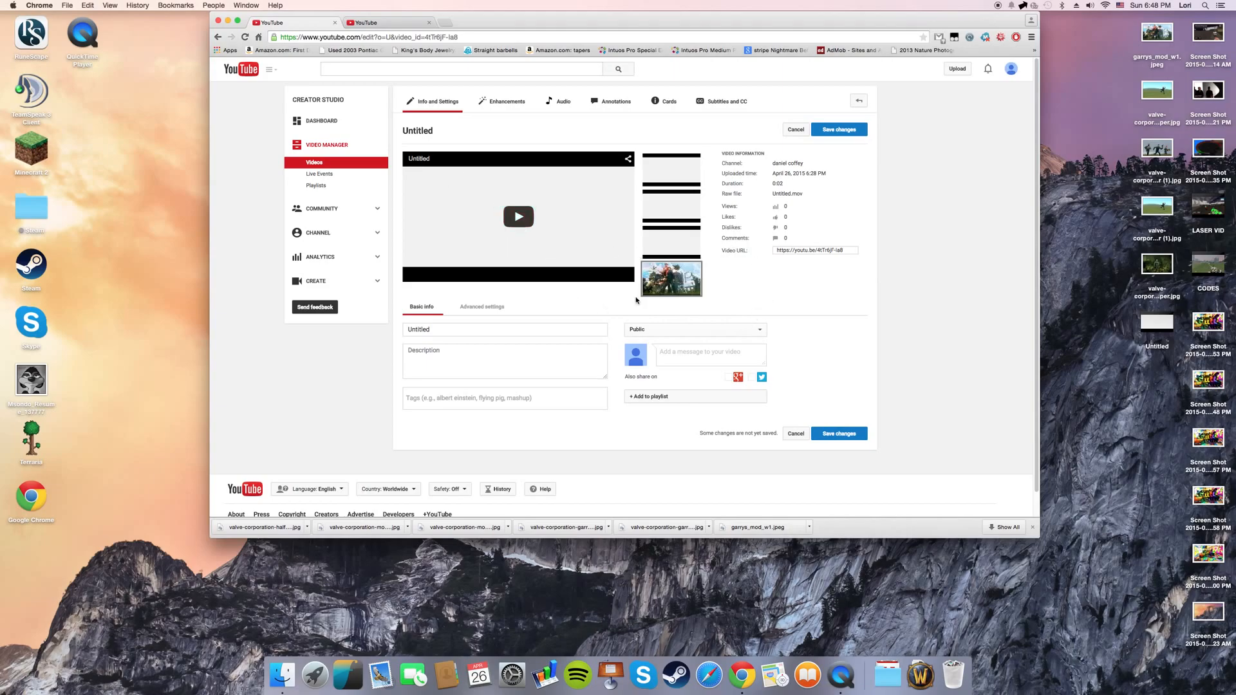
pyautogui.moveTo(624, 354)
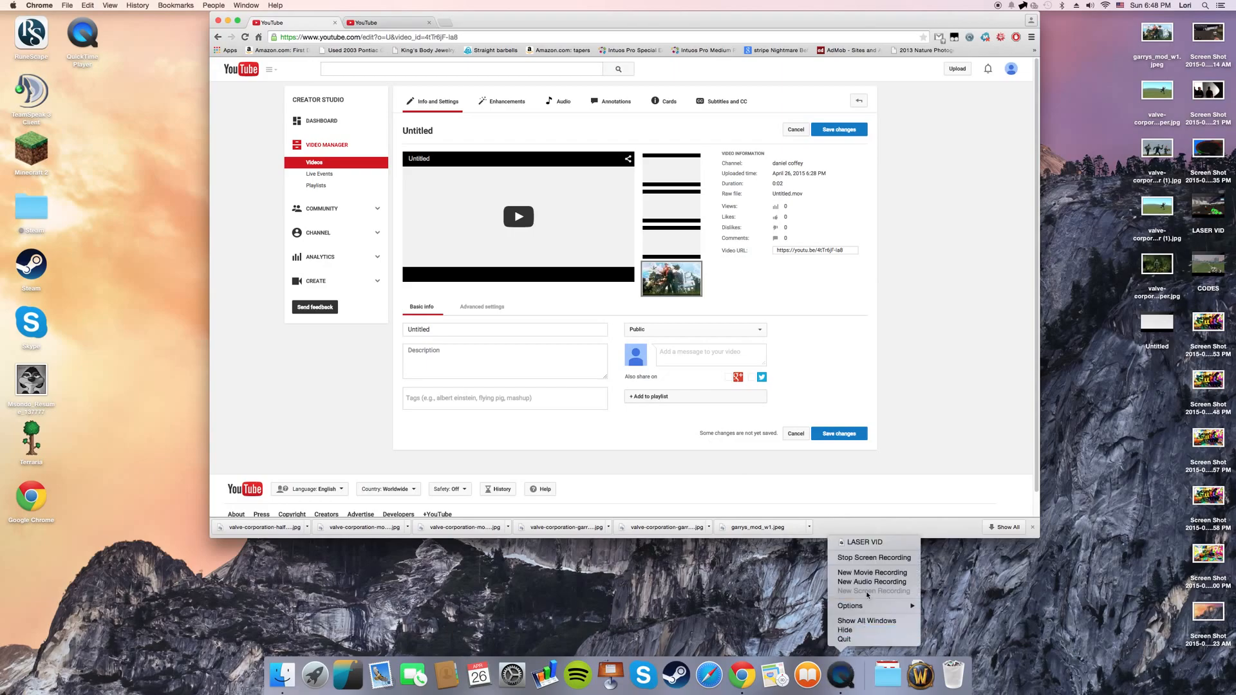
pyautogui.moveTo(870, 557)
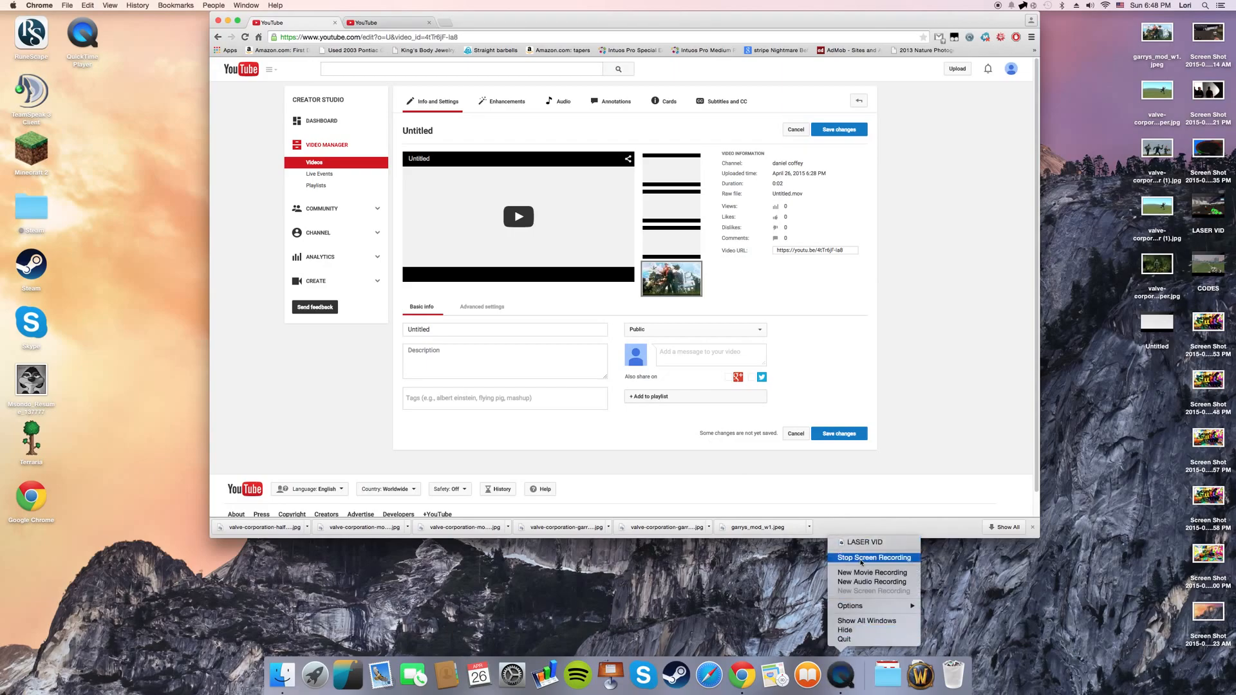